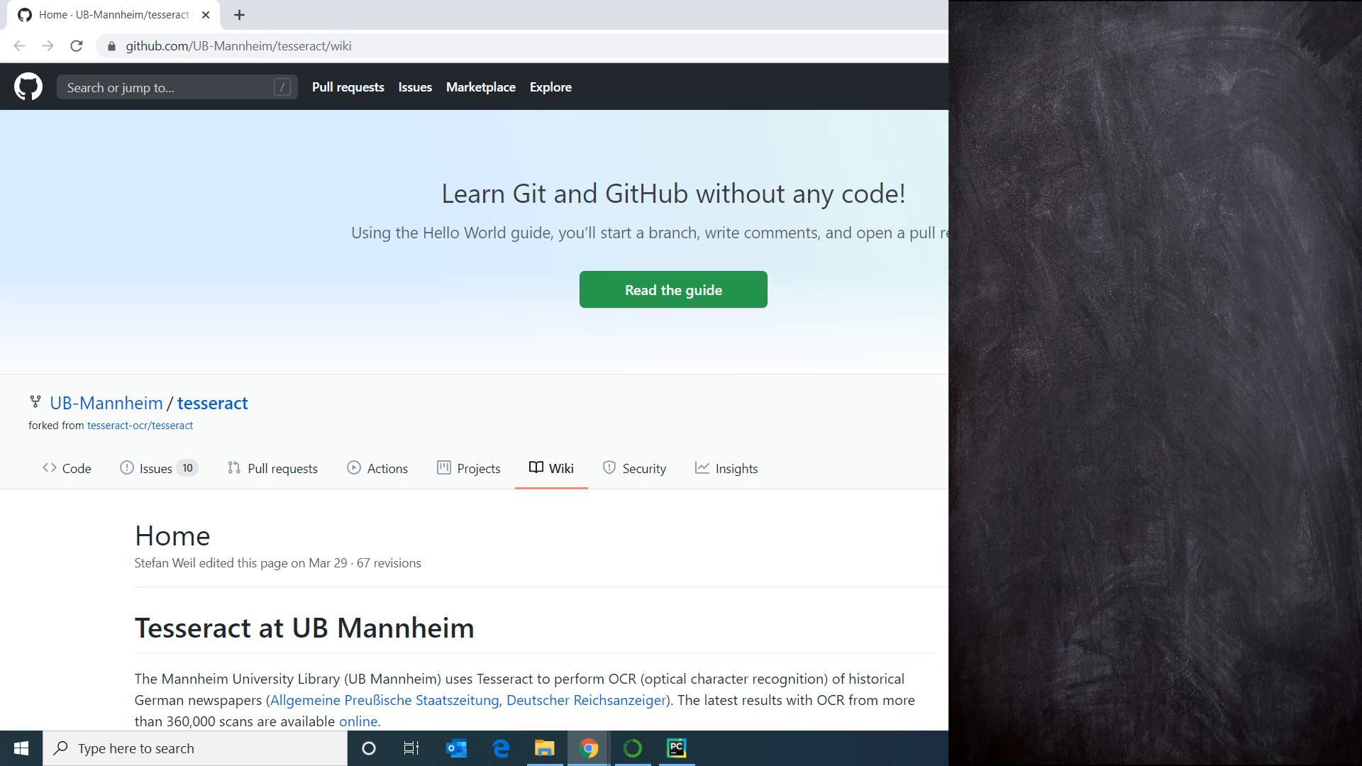
# Step: From the anaconda3 folder, pip-install pytesseract and opencv-python, then return to PyCharm
pyautogui.scroll(-3)
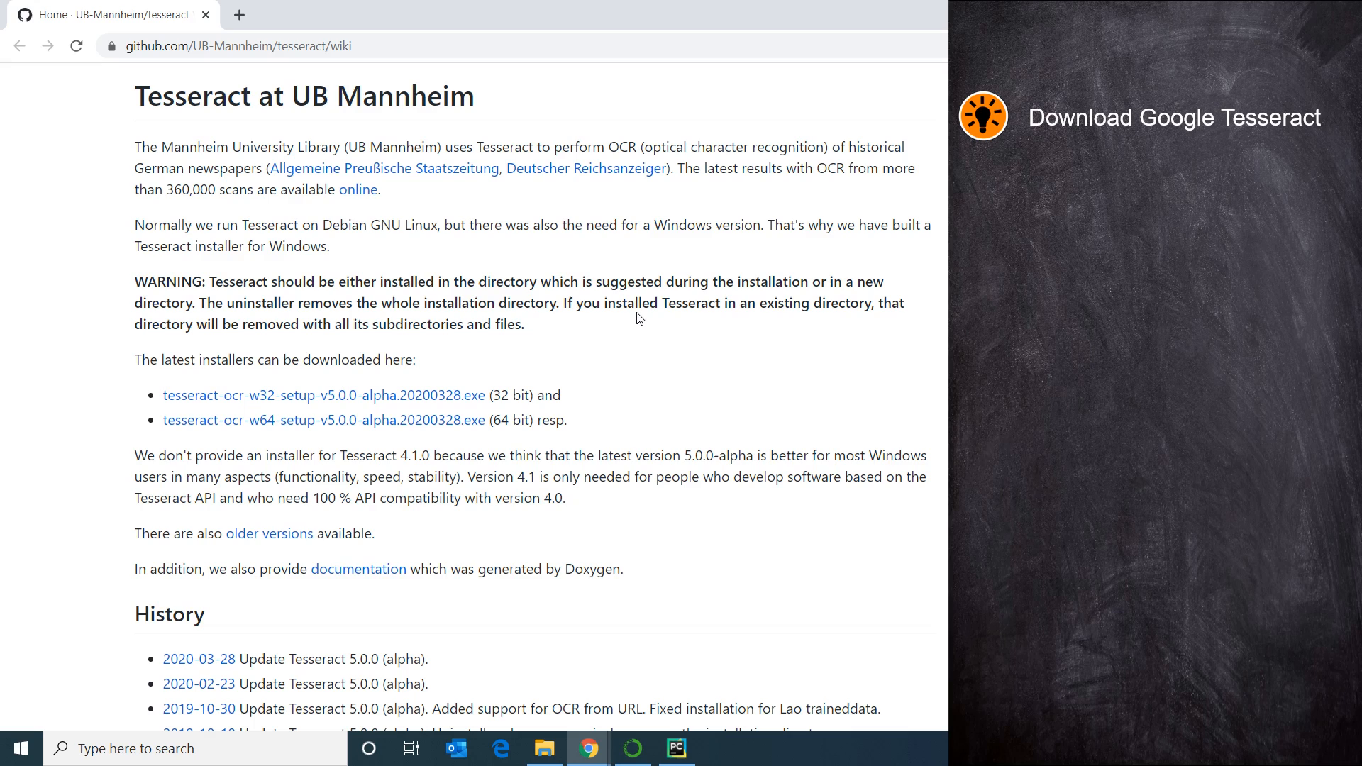
pyautogui.moveTo(353, 435)
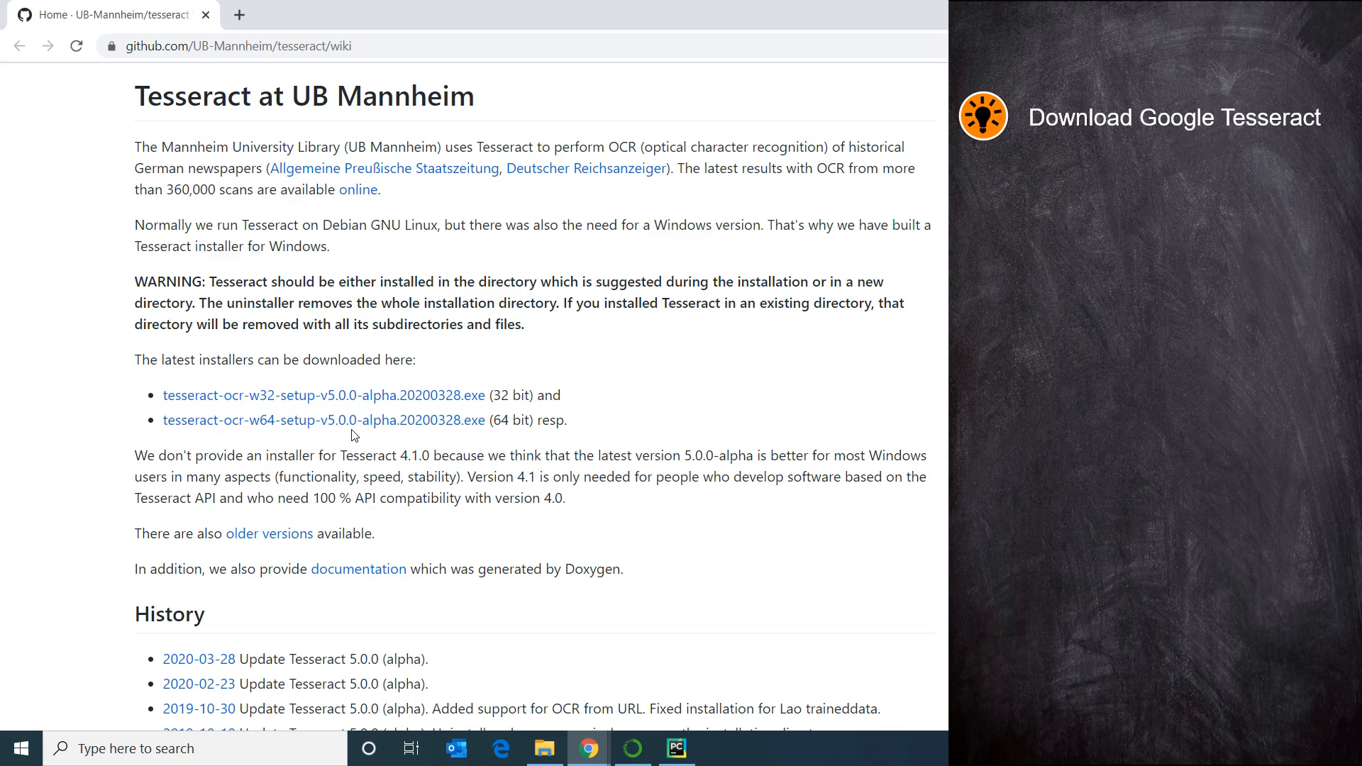
pyautogui.moveTo(478, 401)
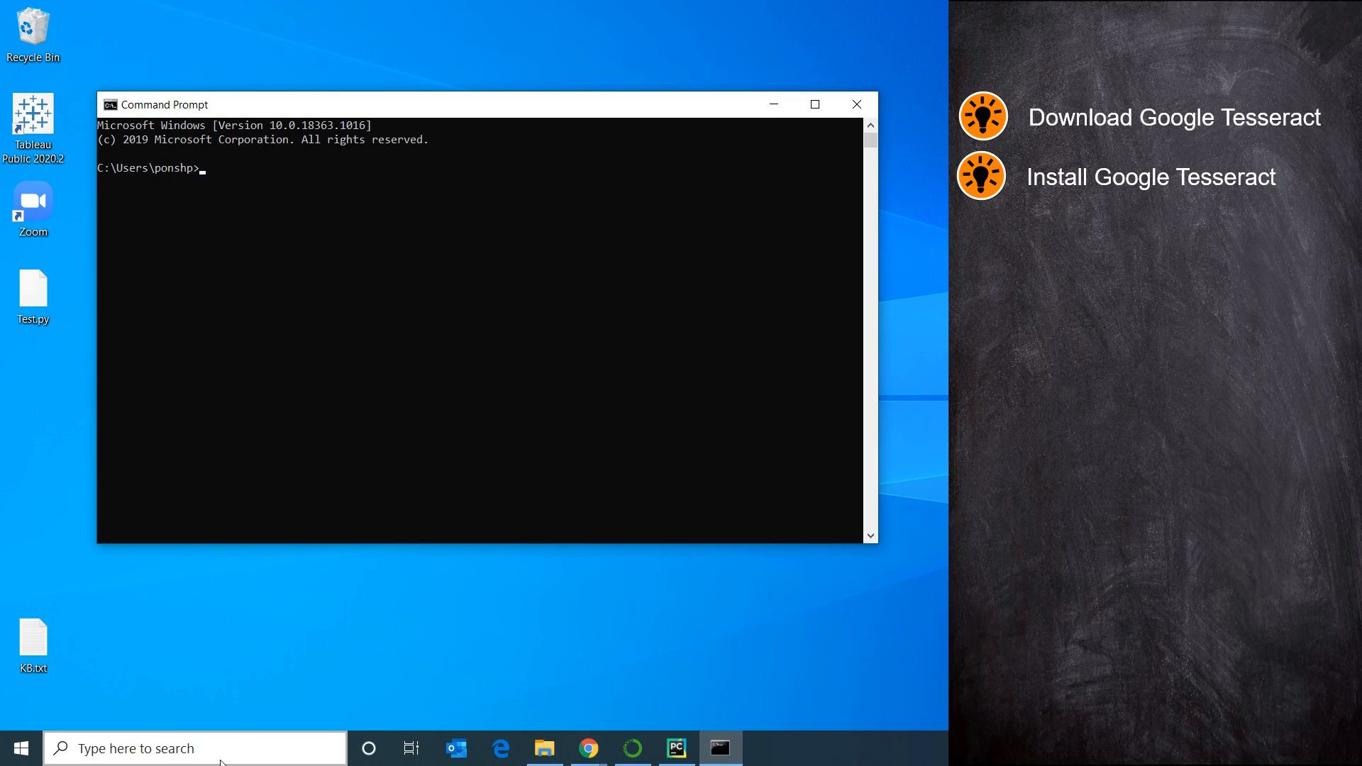
pyautogui.write('cd anaconda3')
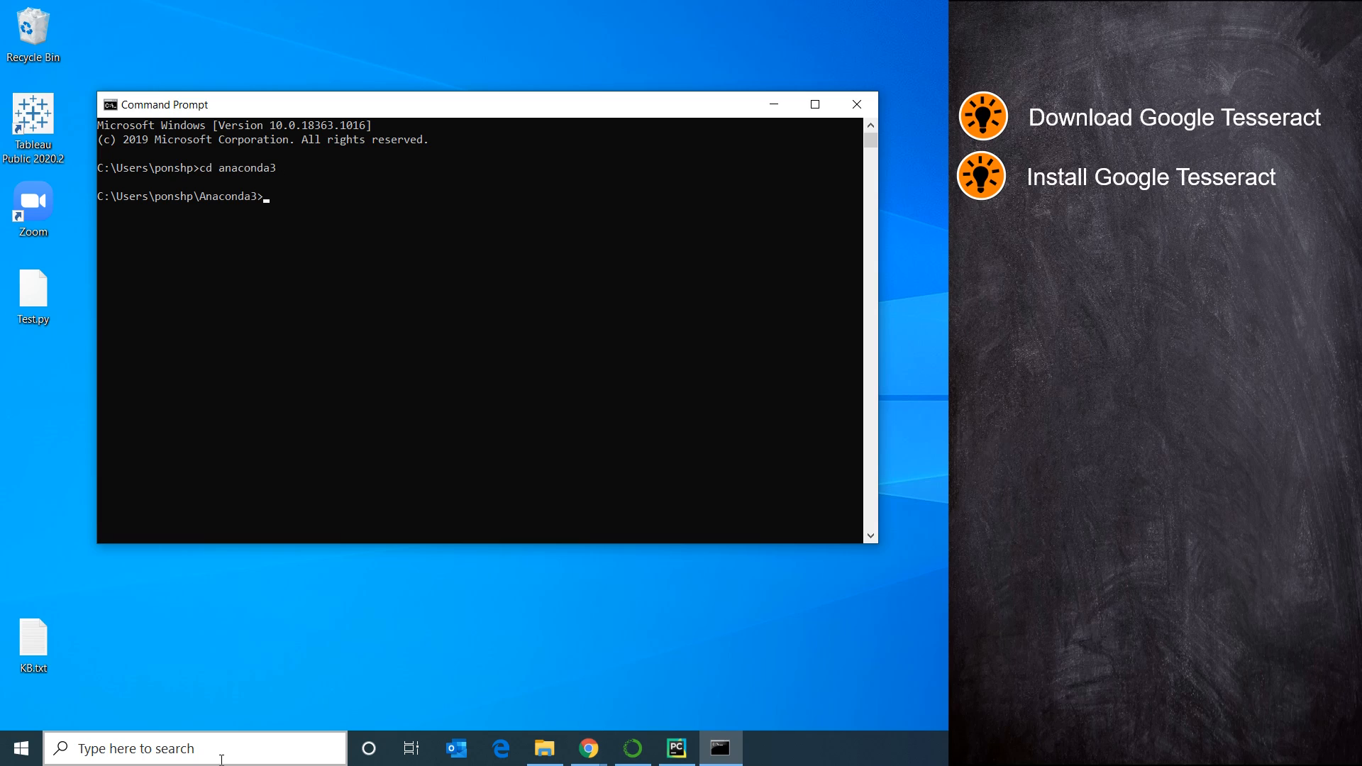
pyautogui.write('python -m pip install pytesseract')
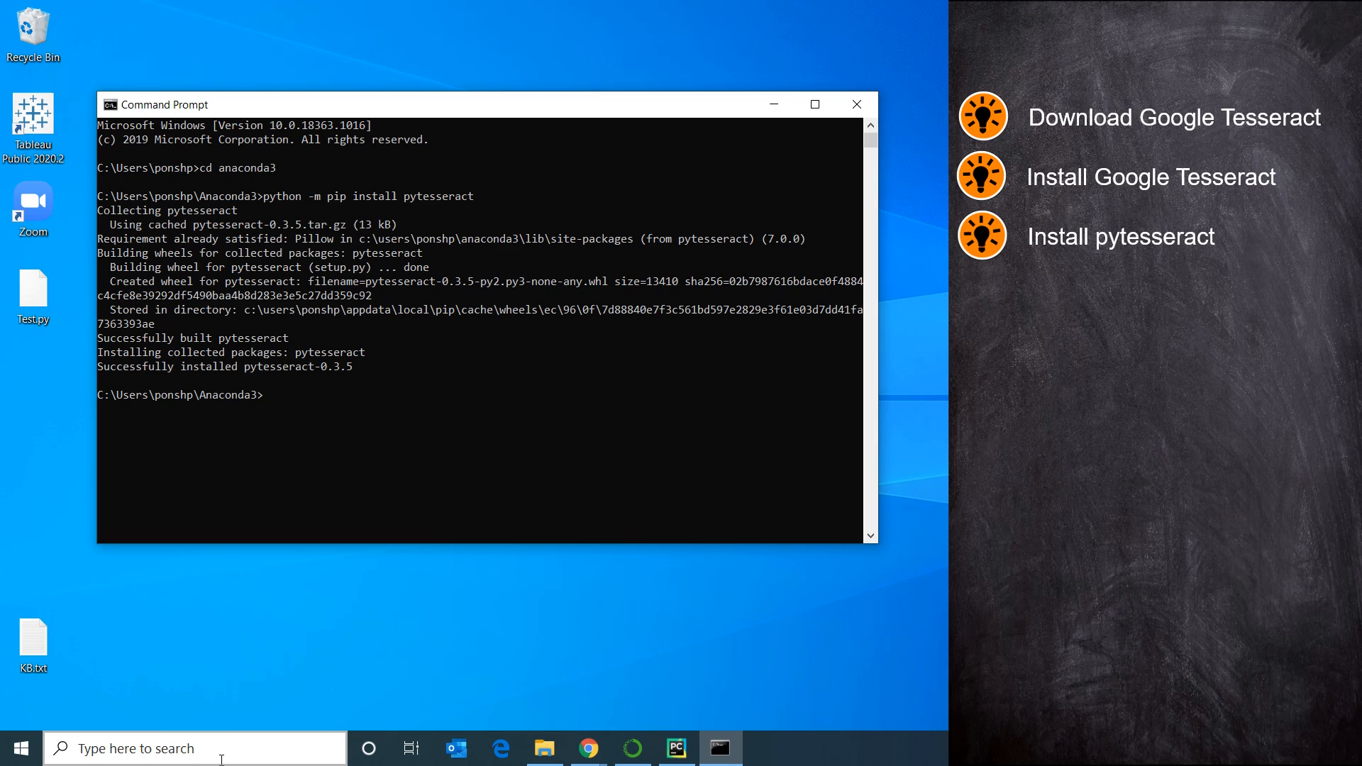
pyautogui.write('python -m pip install opencv-python')
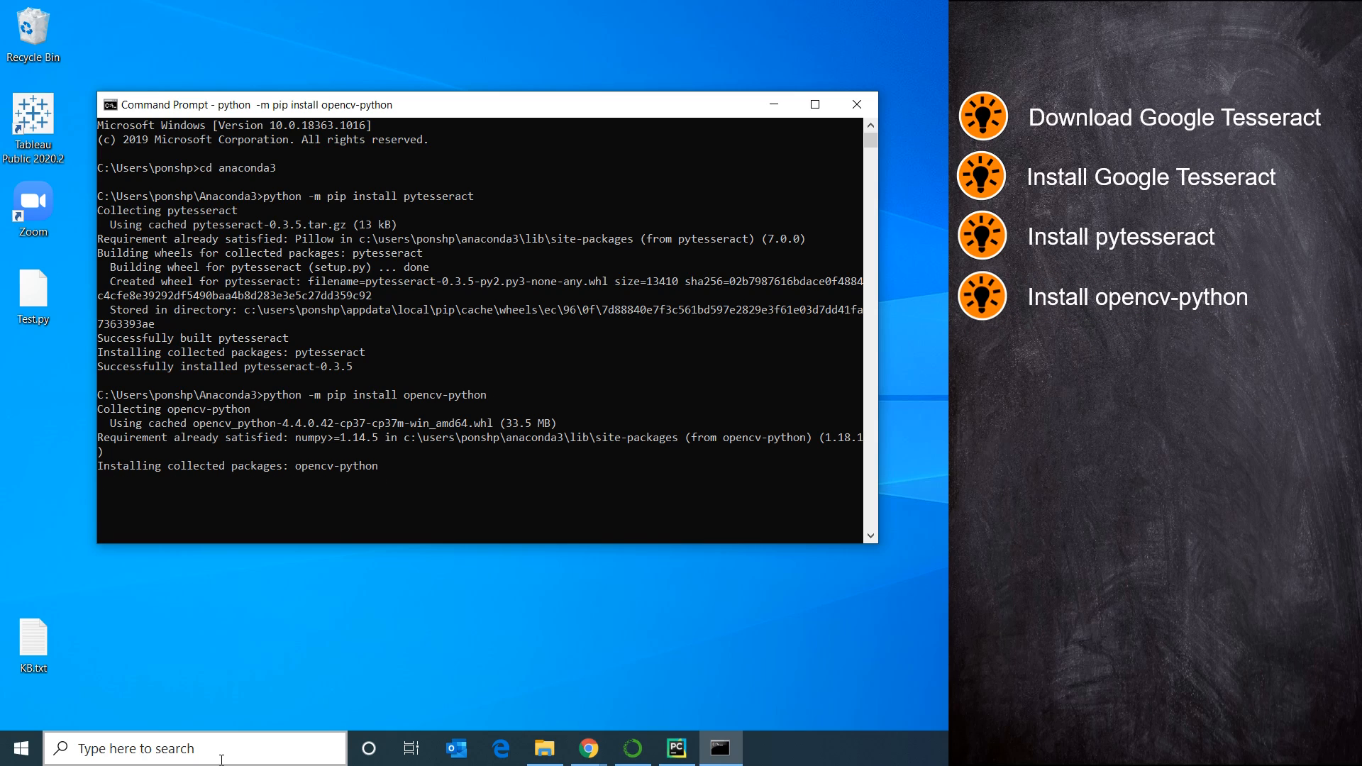
pyautogui.click(677, 747)
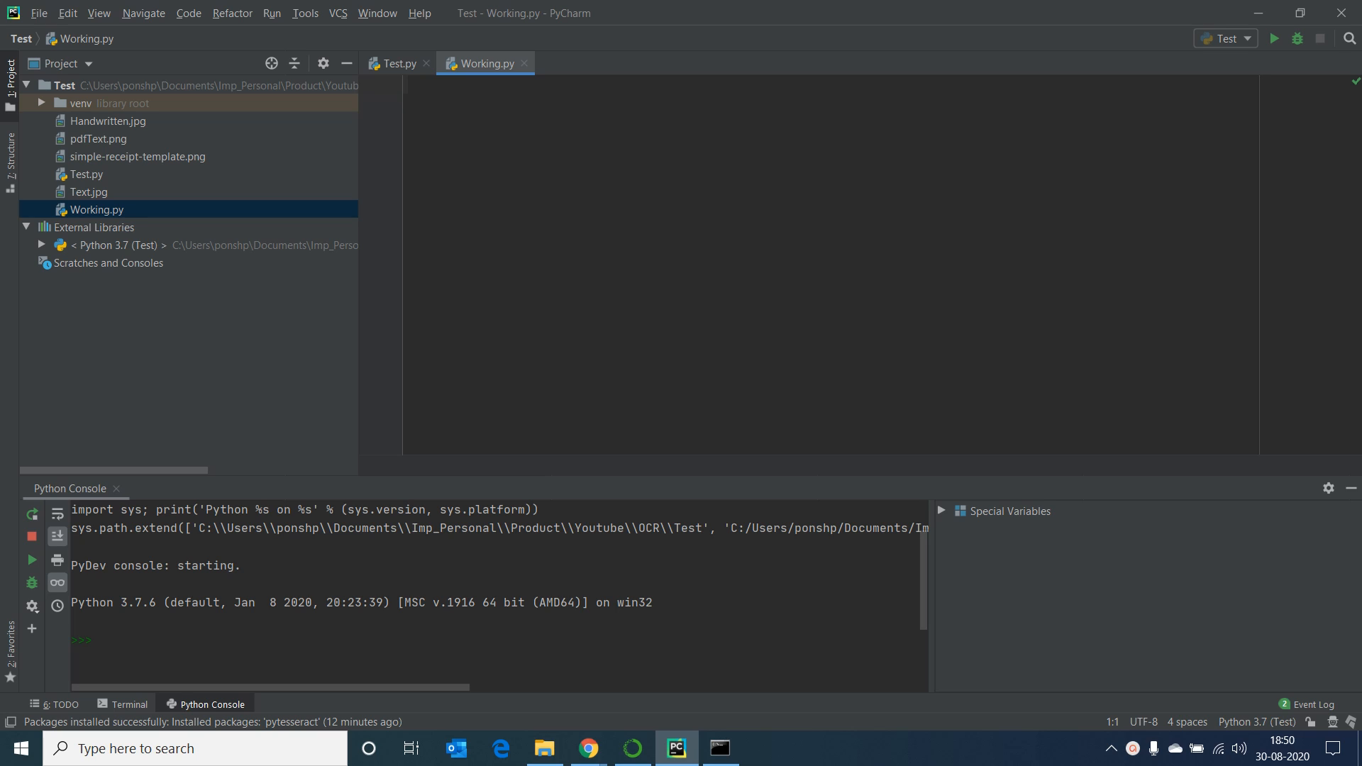
# Step: Import cv2 and pytesseract and point tesseract_cmd at the tesseract.exe raw-string path
pyautogui.write('import')
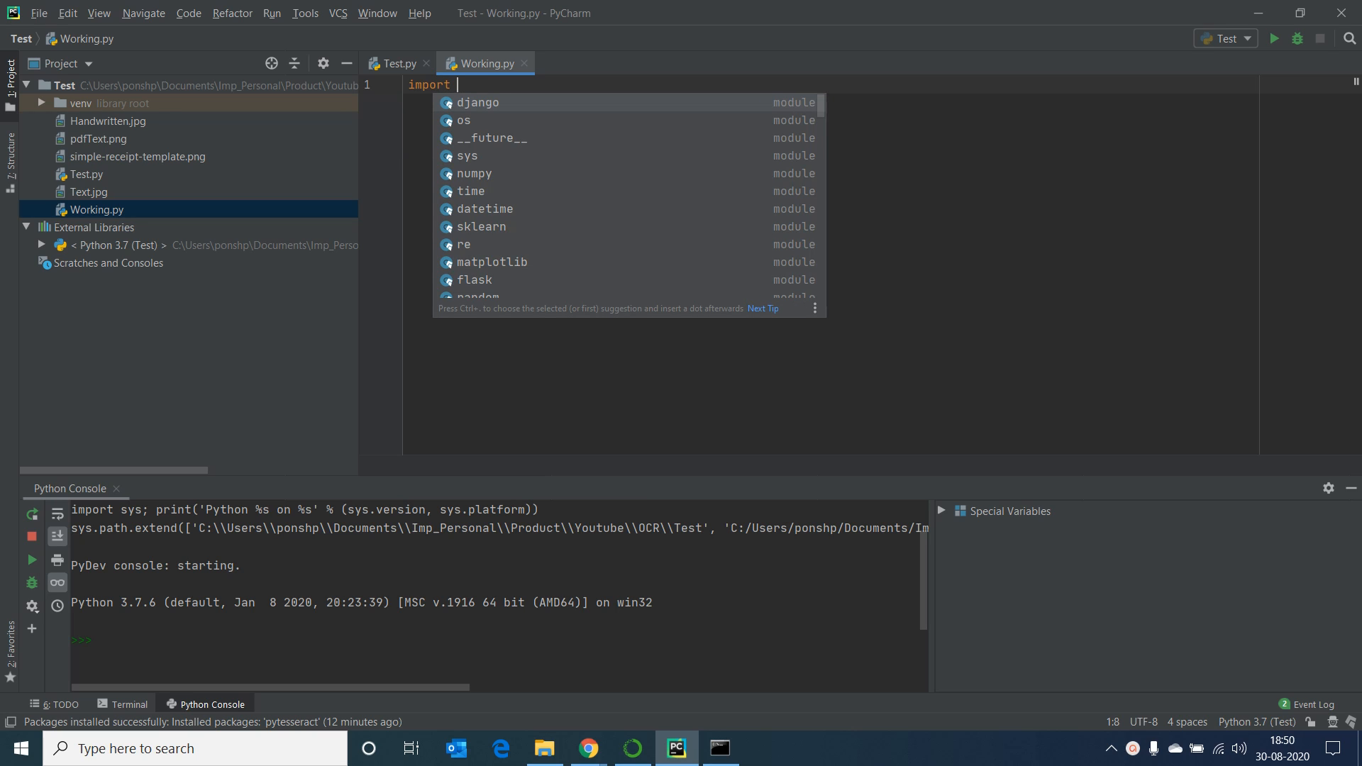
pyautogui.write('cv2')
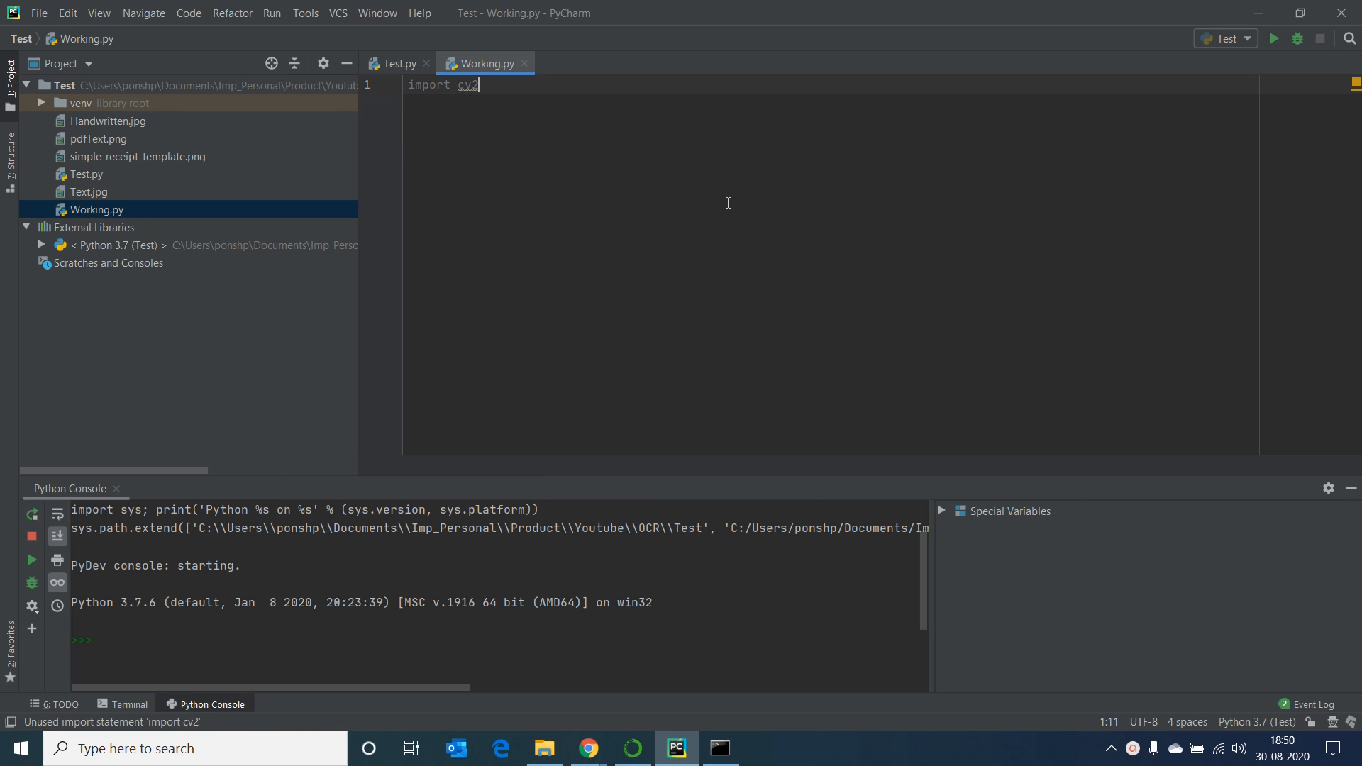
pyautogui.write('import')
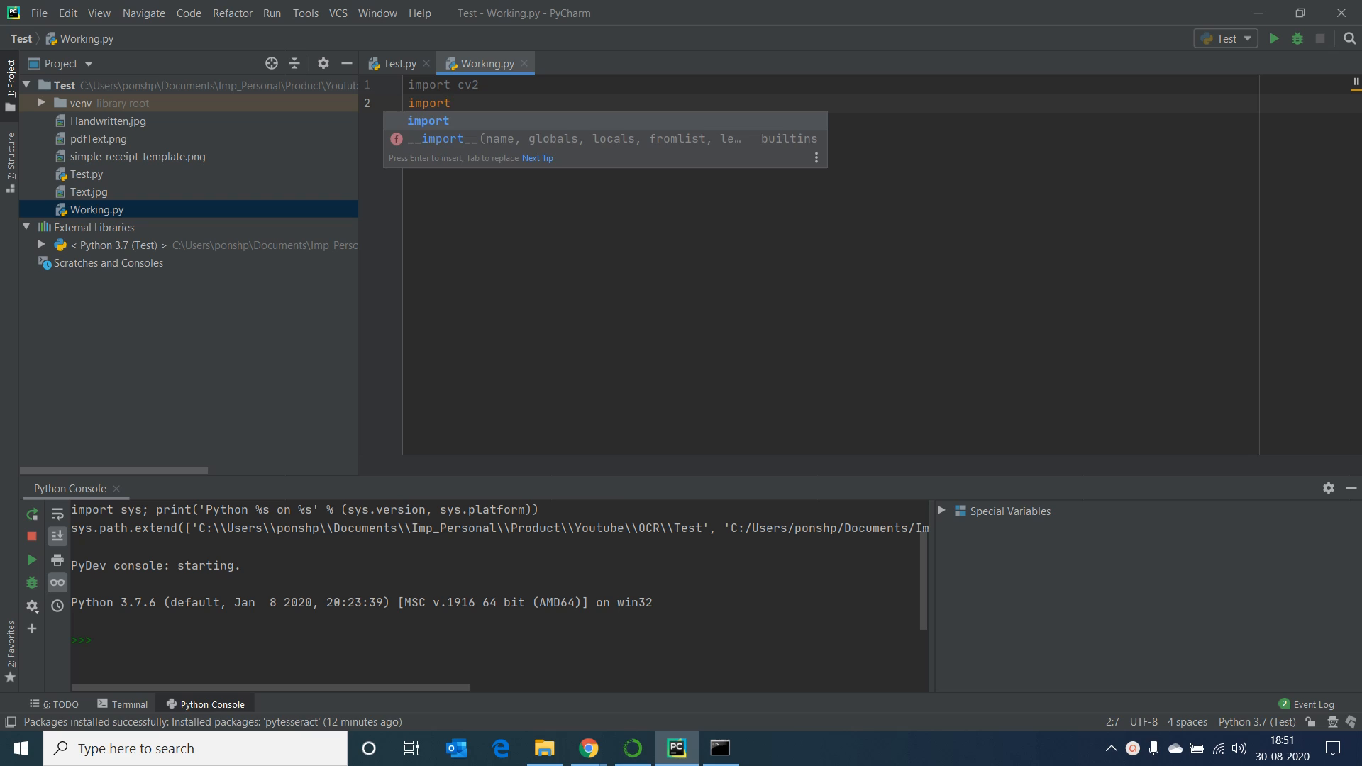
pyautogui.write('pytesseract')
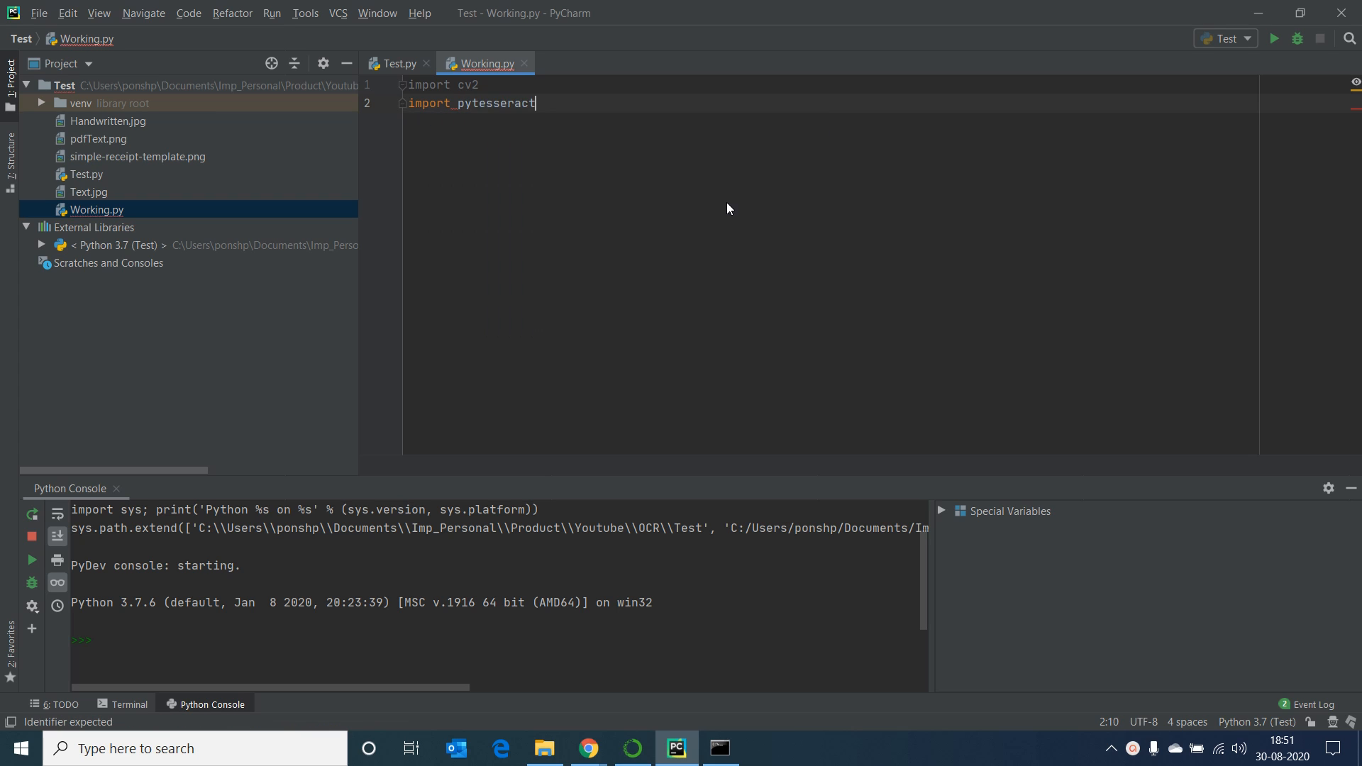
pyautogui.write('pytesseract.pytesseract.tesseract_cmd =')
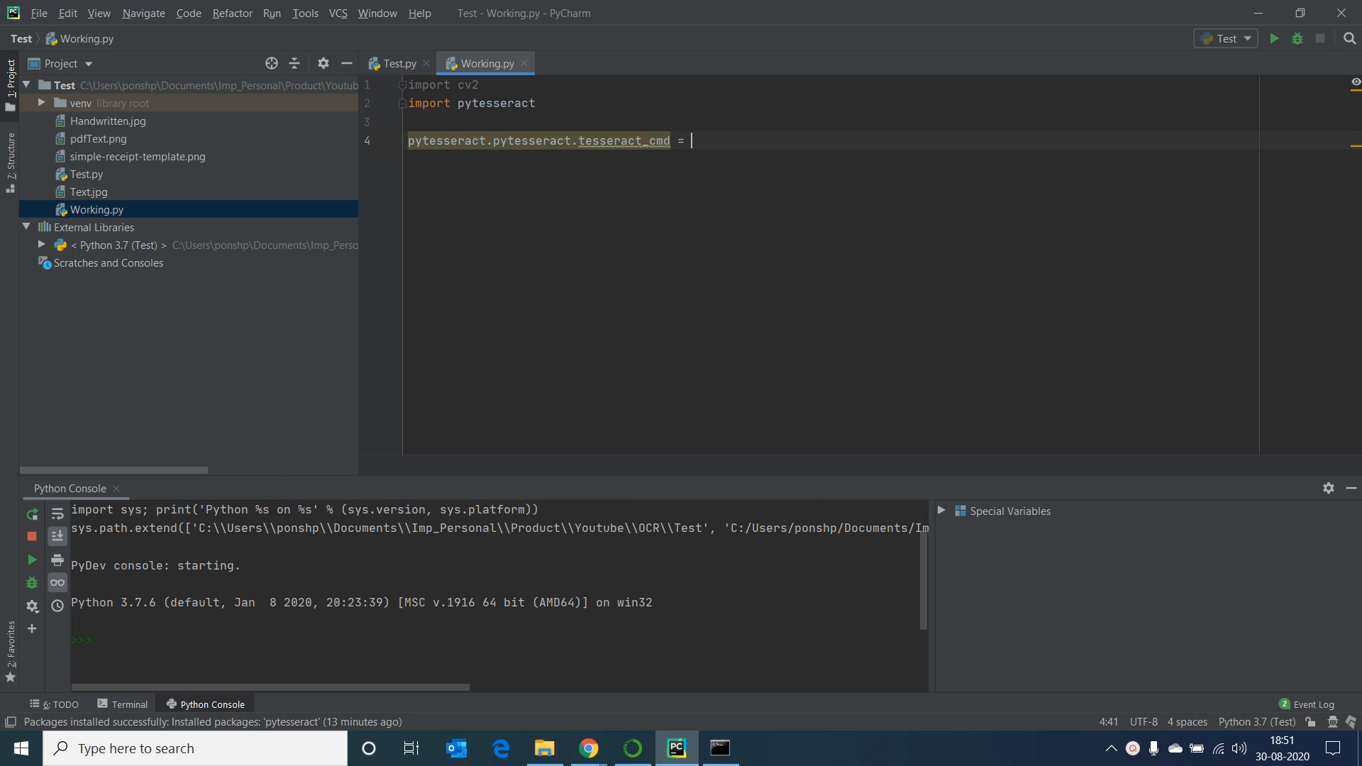
pyautogui.write('r""')
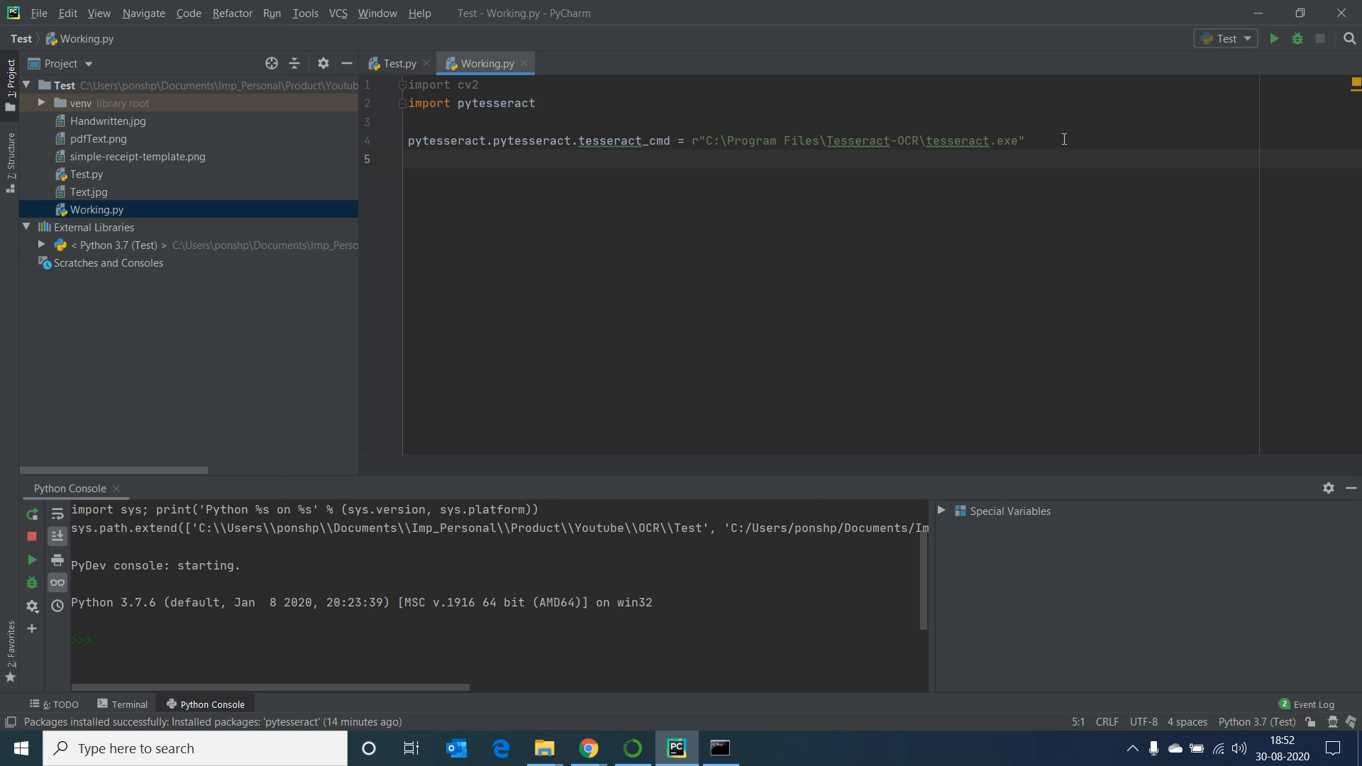
pyautogui.write('image = cv')
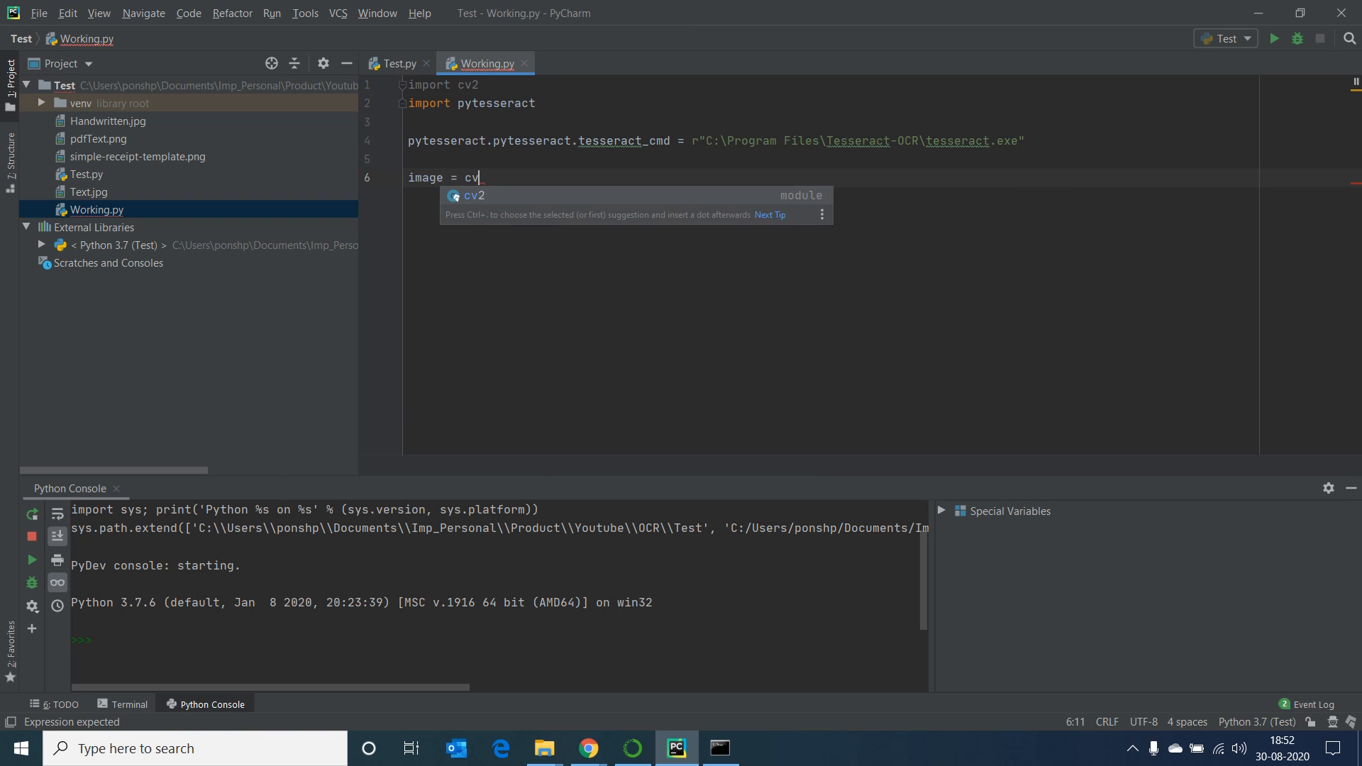
# Step: Read pdfText.png, extract text with image_to_string, print it, imshow the image and waitKey(0)
pyautogui.write('2.imread("pdfText.png')
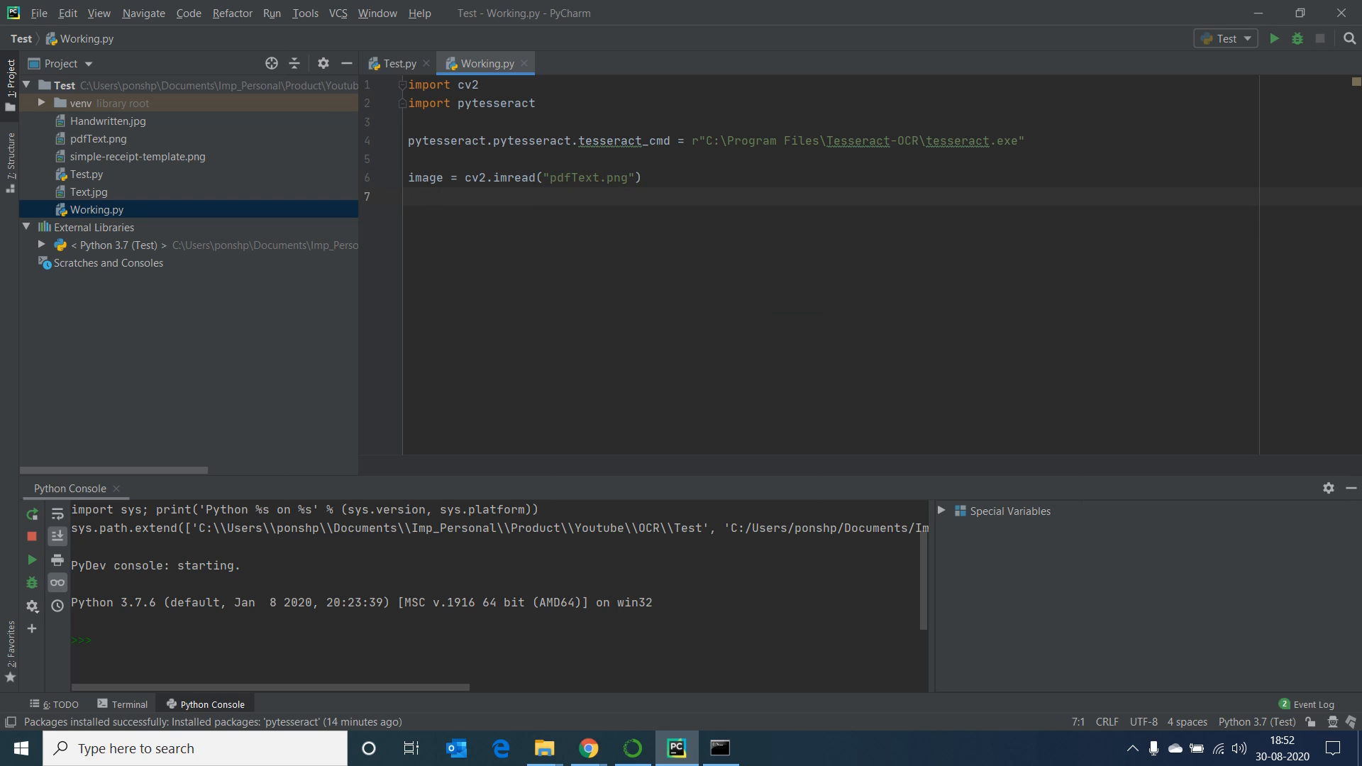
pyautogui.write('text = pytesseract.image_to_string(image')
pyautogui.write('cv2.')
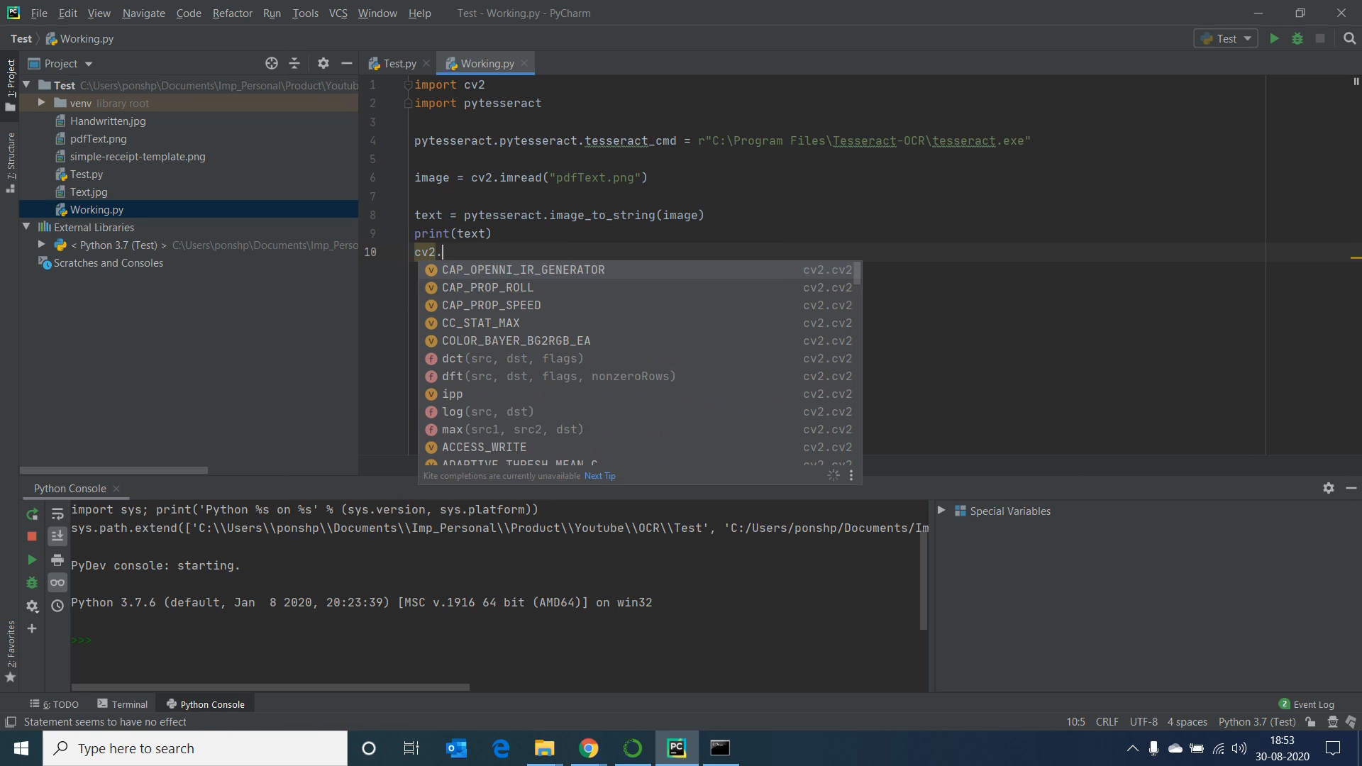
pyautogui.write('imshow("image", image)')
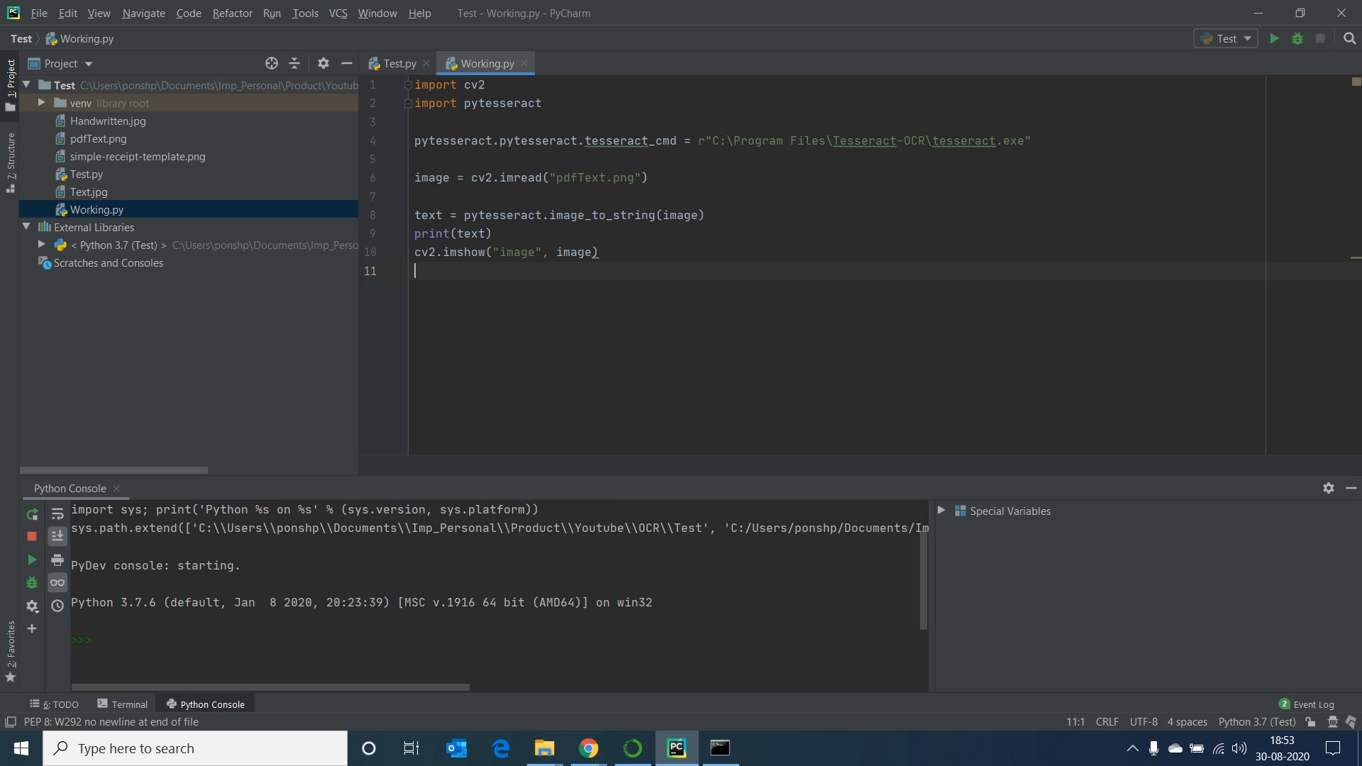
pyautogui.write('cv2.waitKey(0')
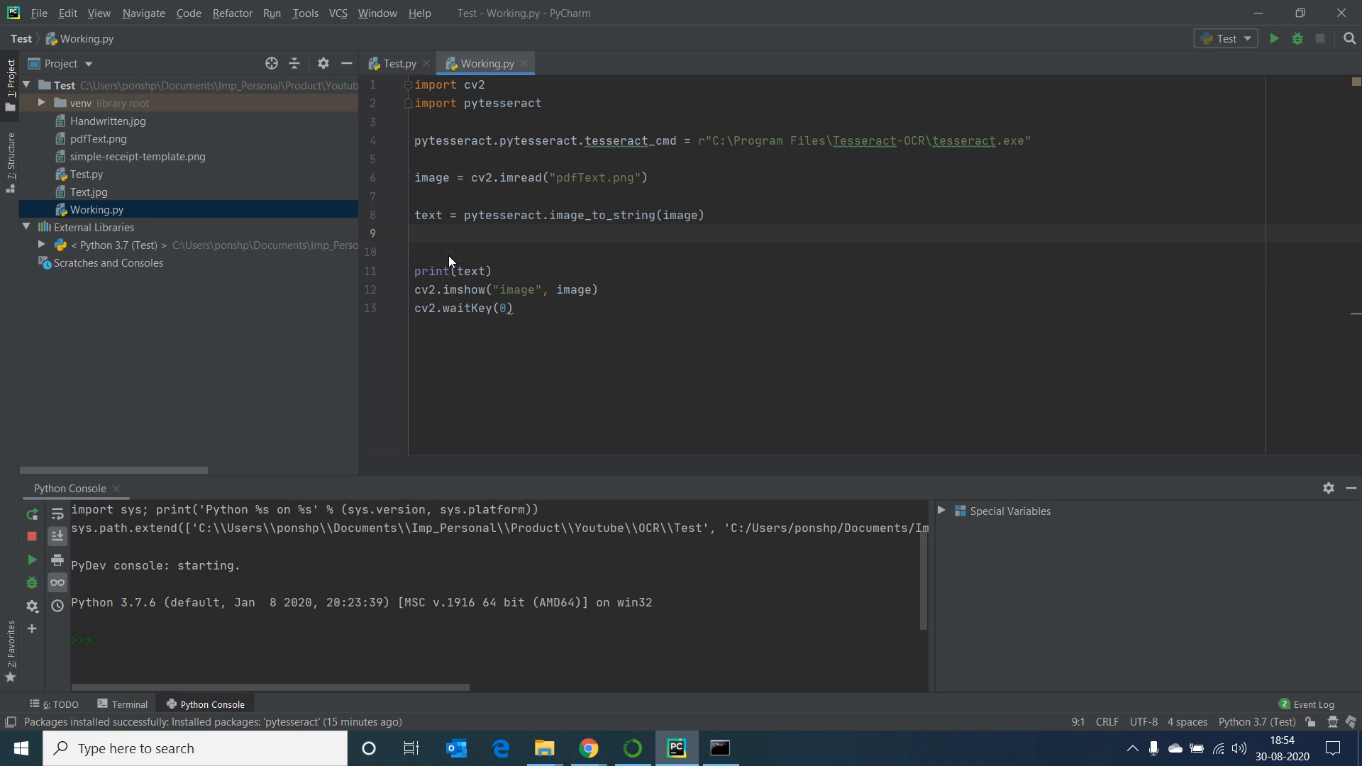
pyautogui.moveTo(580, 214); pyautogui.dragTo(704, 214)
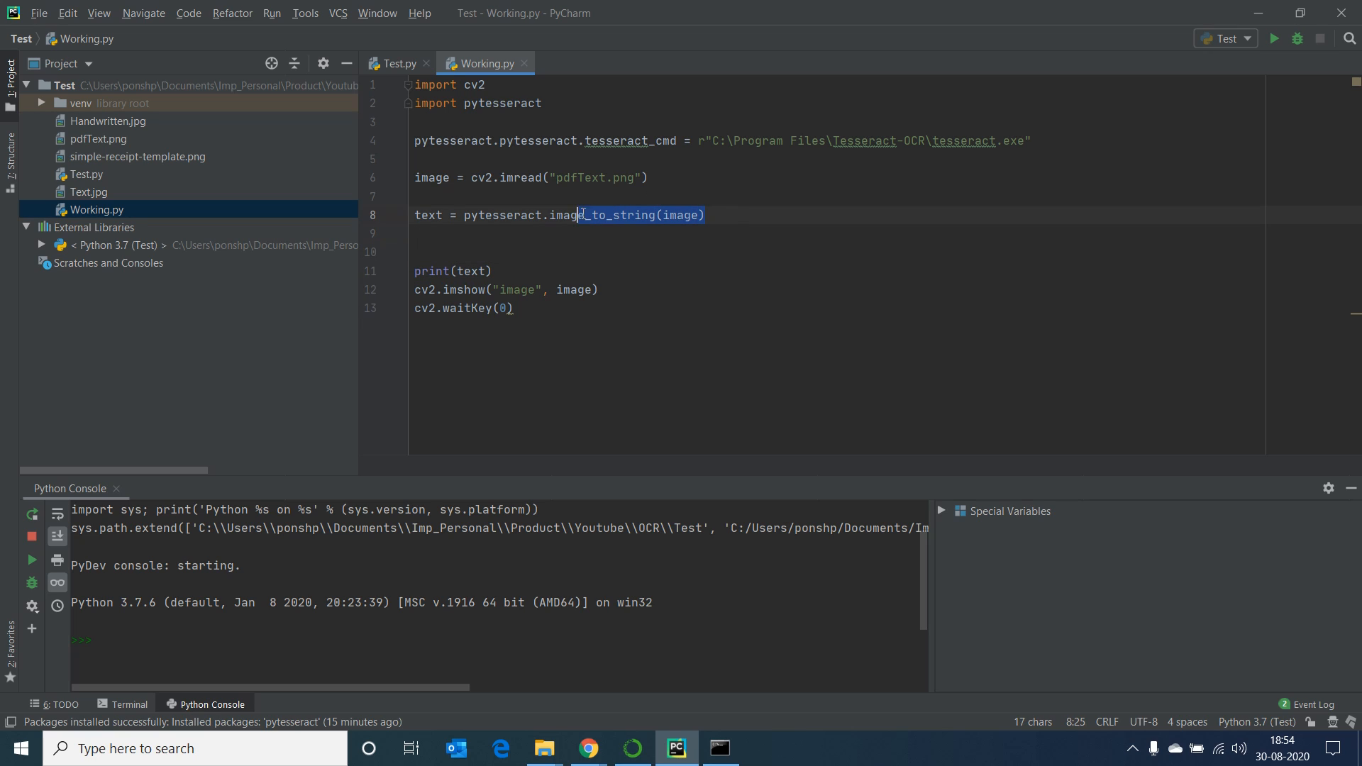
pyautogui.moveTo(581, 215); pyautogui.dragTo(415, 140)
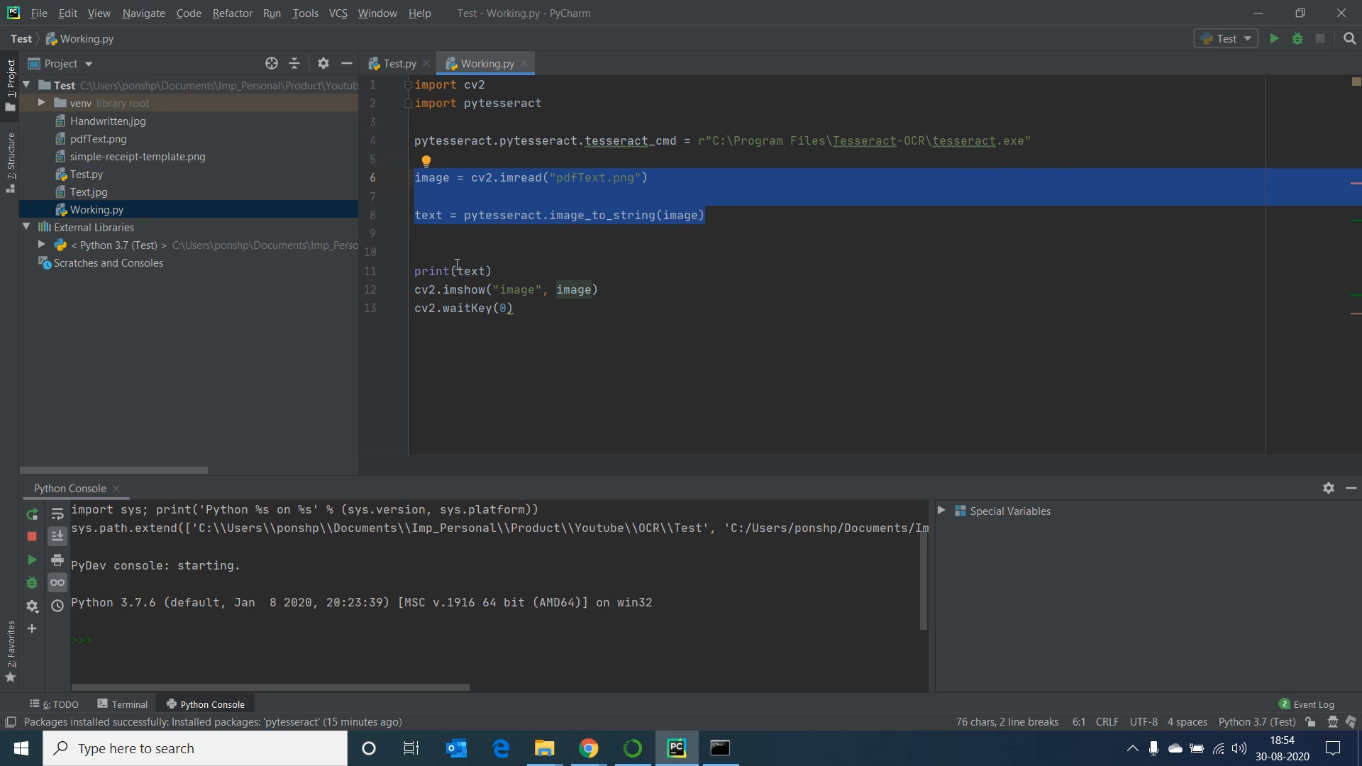
pyautogui.moveTo(501, 277)
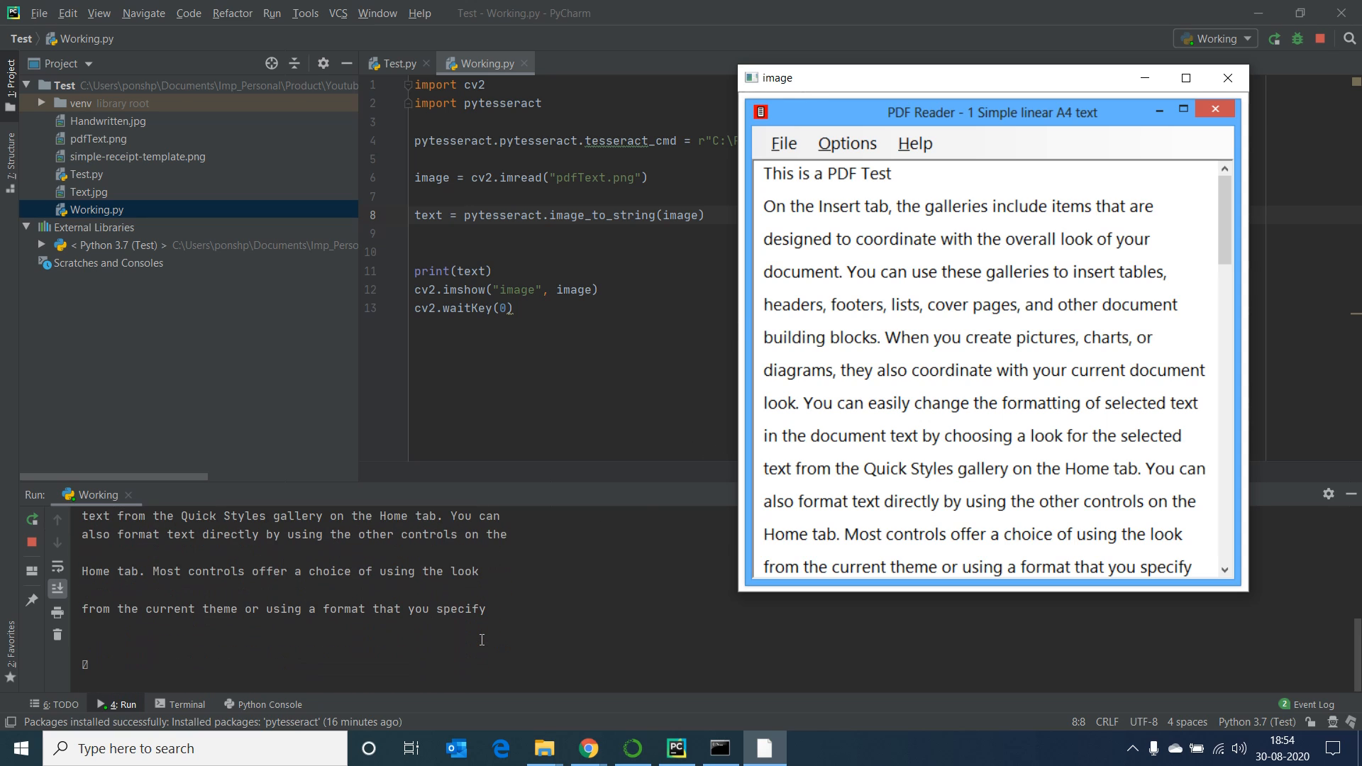
# Step: Scroll the Run console to view the text extracted from pdfText.png
pyautogui.scroll(-3)
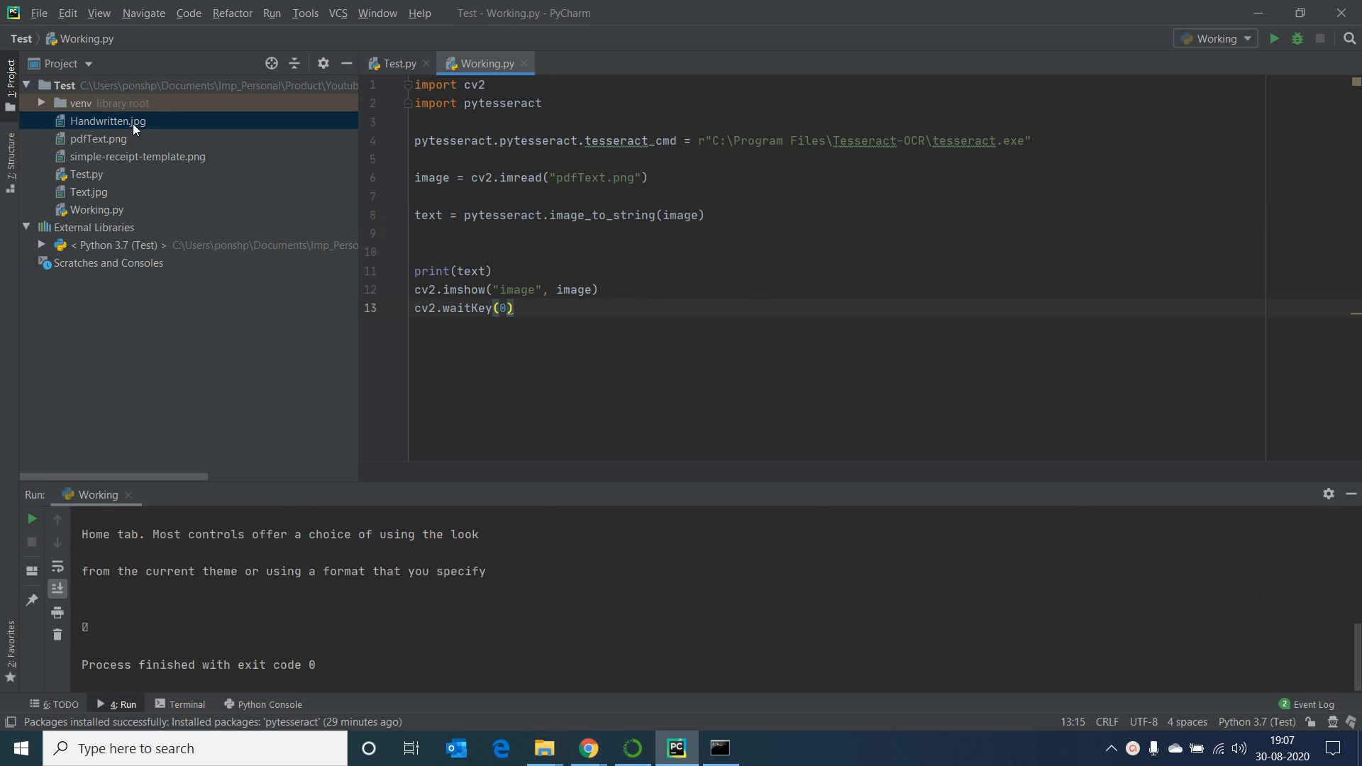
# Step: Point imread at Handwritten.jpg and run it, then preview Text.jpg from the Project panel
pyautogui.doubleClick(106, 121)
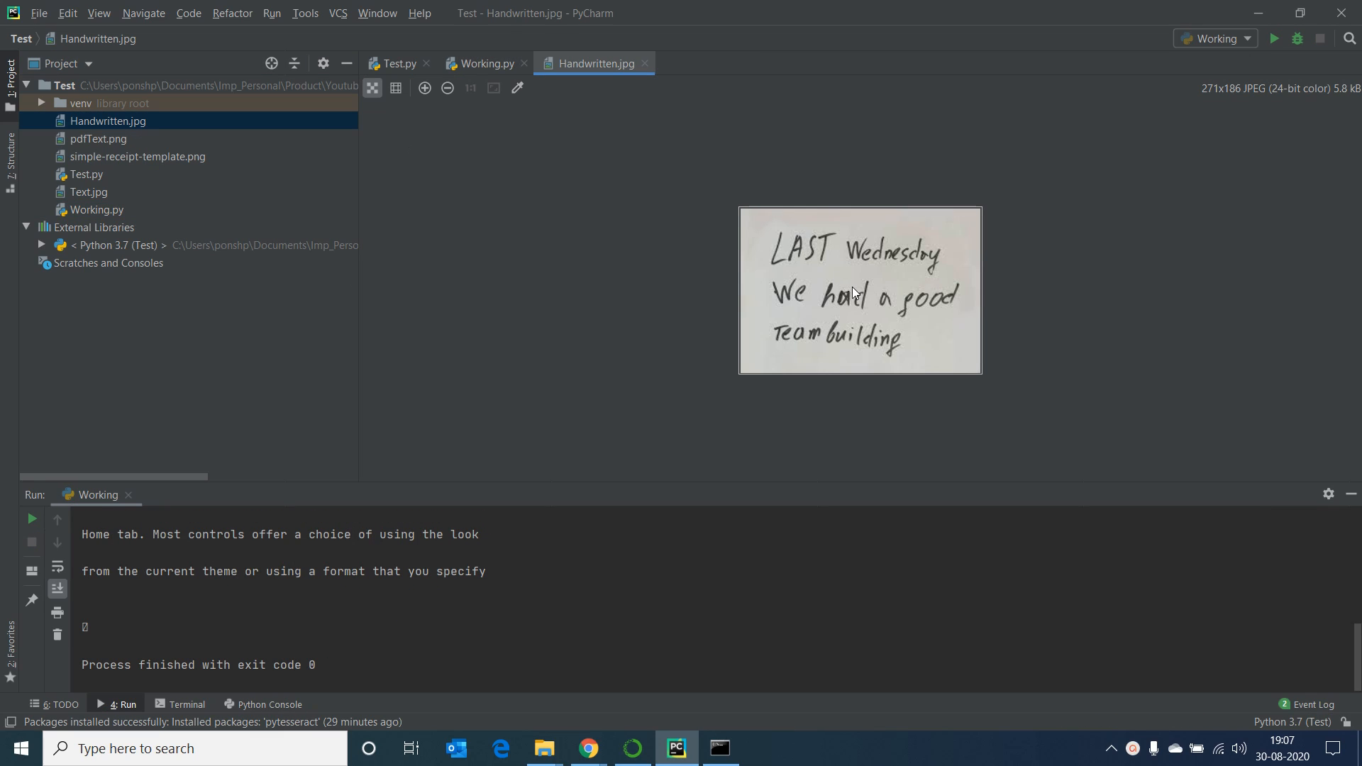
pyautogui.click(483, 63)
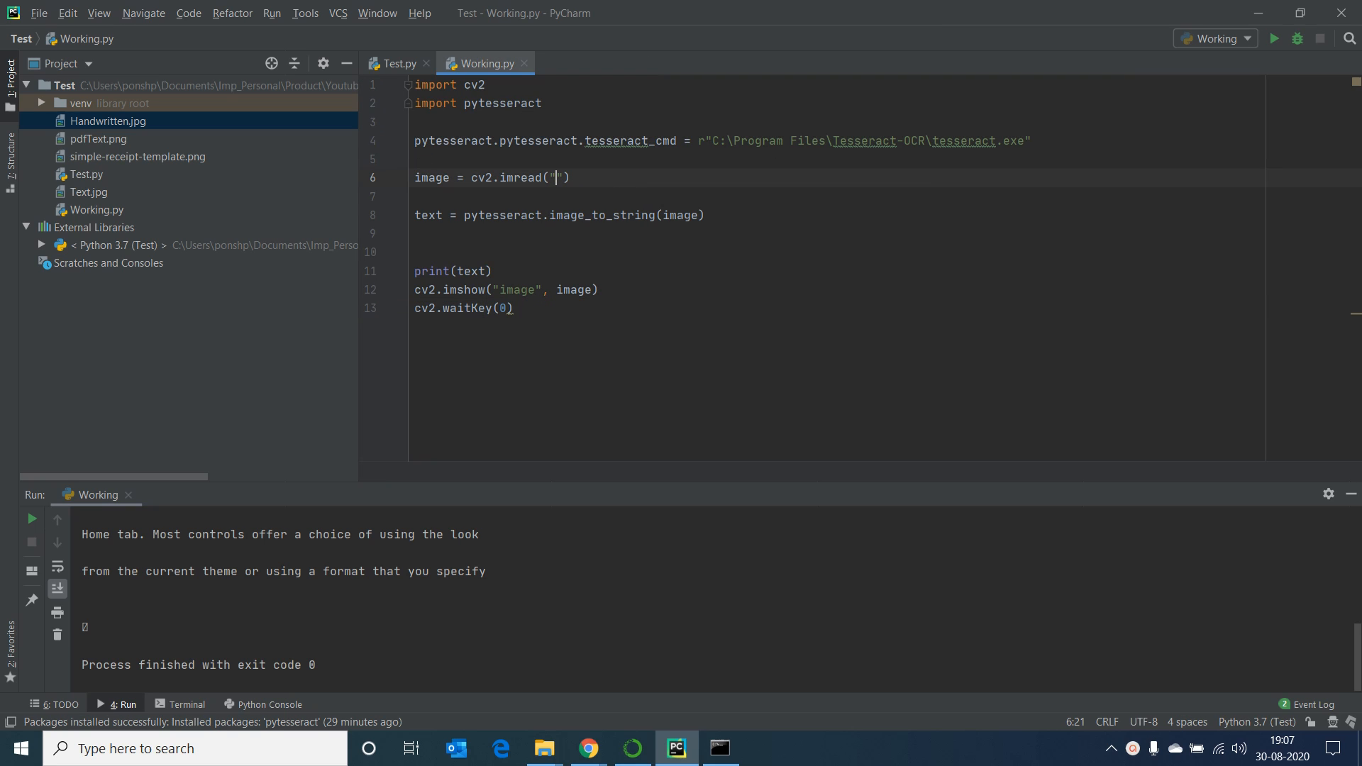
pyautogui.write('Handwritten.jpg')
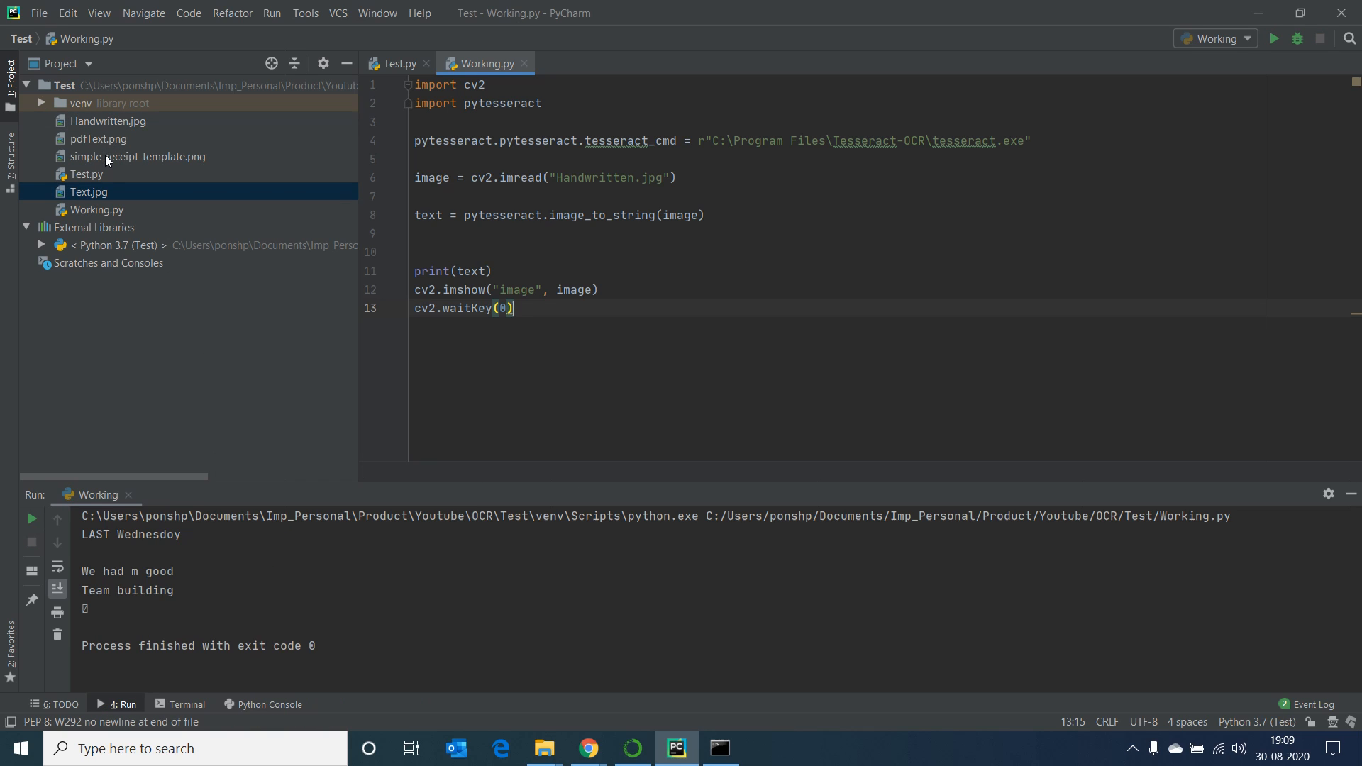
pyautogui.doubleClick(88, 191)
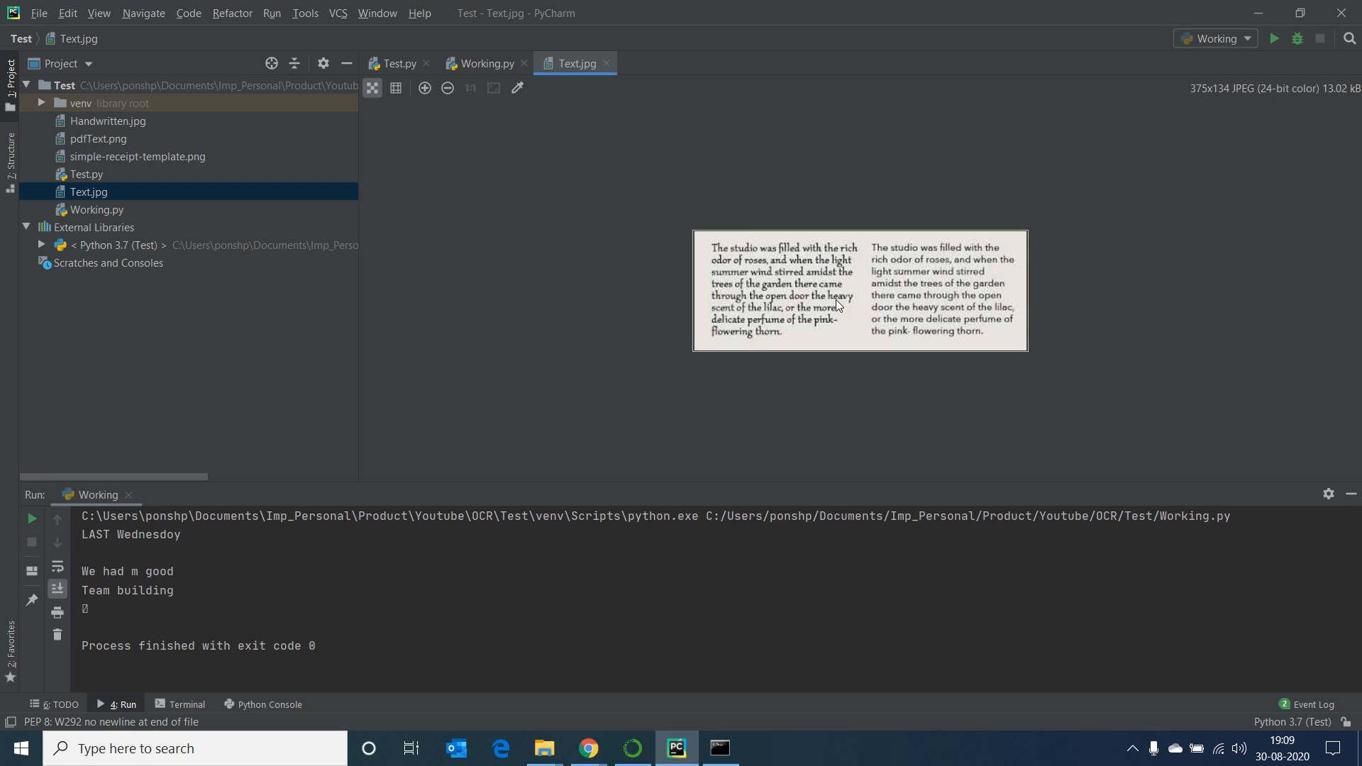
pyautogui.moveTo(946, 254)
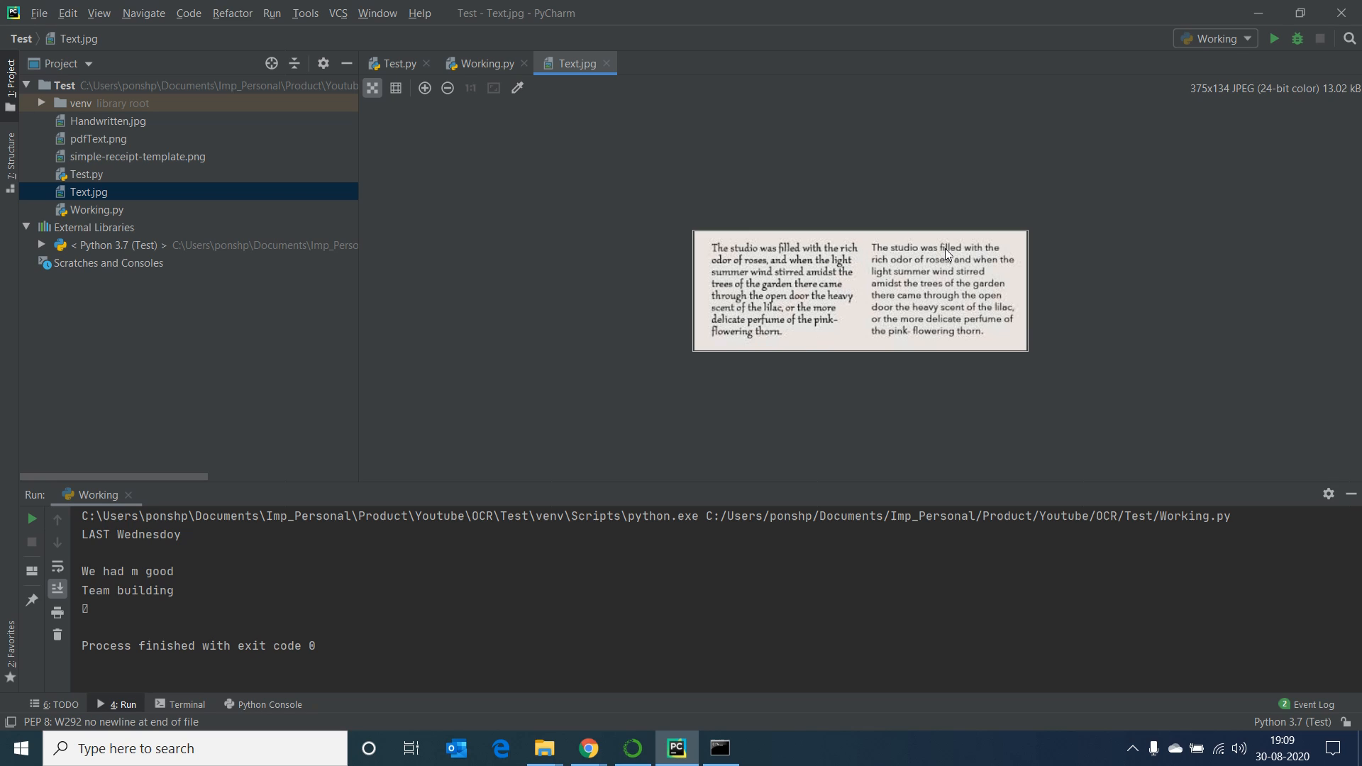
pyautogui.moveTo(560, 126)
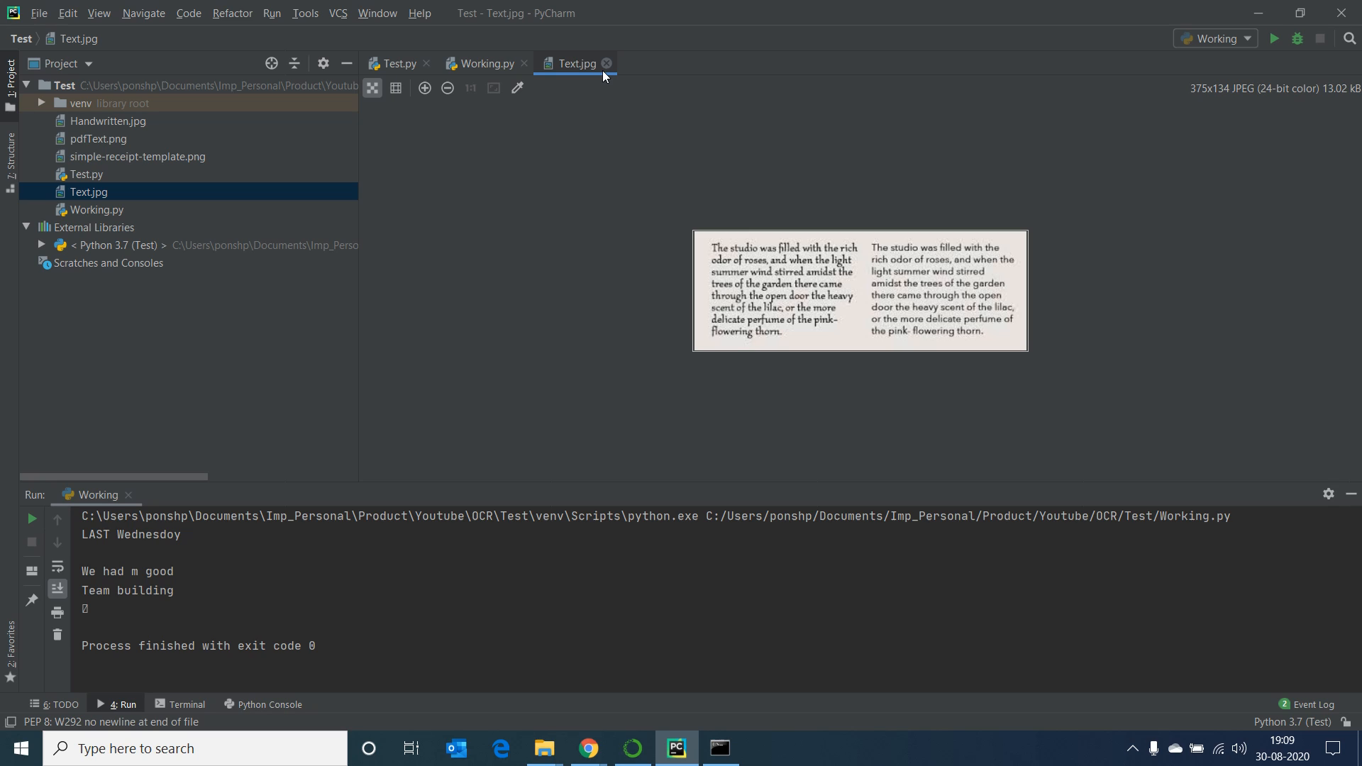
# Step: Close the Text.jpg preview and change the imread filename to Text.jpg
pyautogui.click(482, 64)
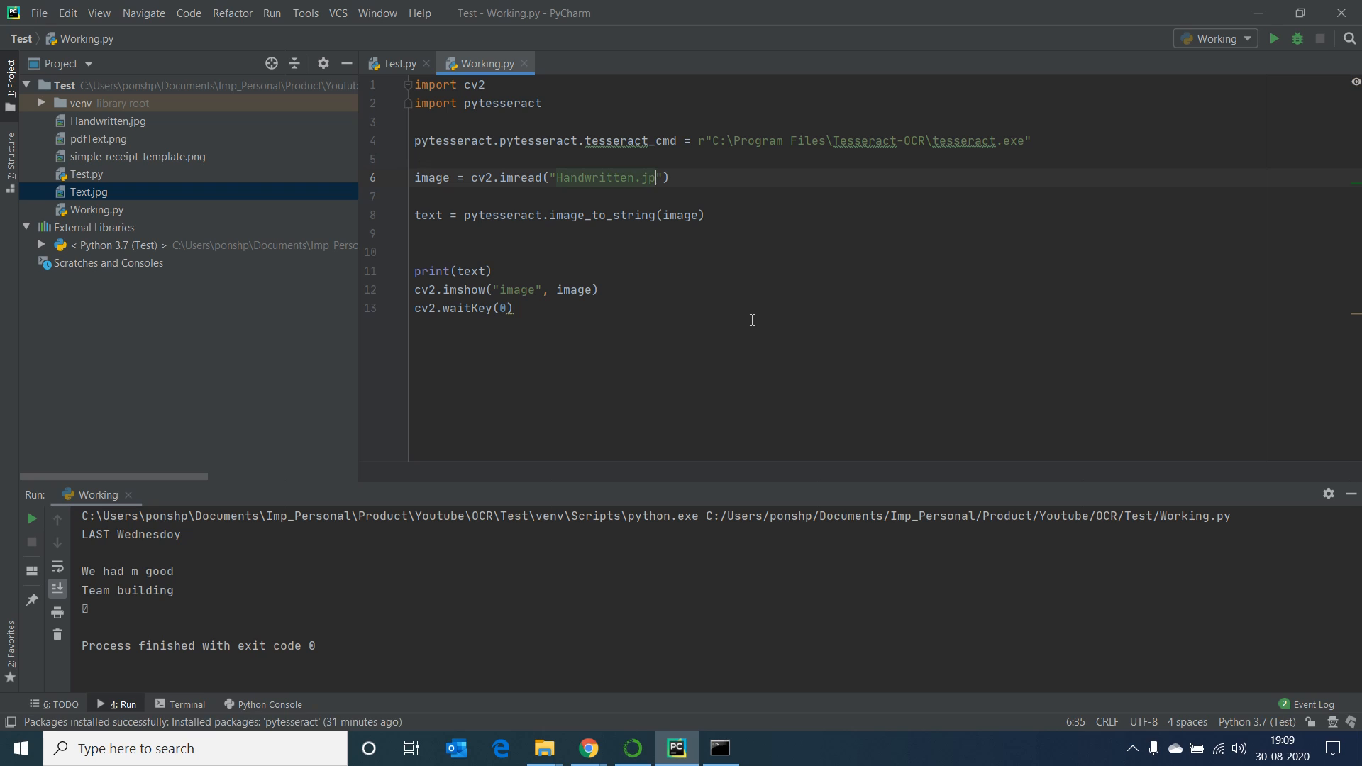
pyautogui.write('t')
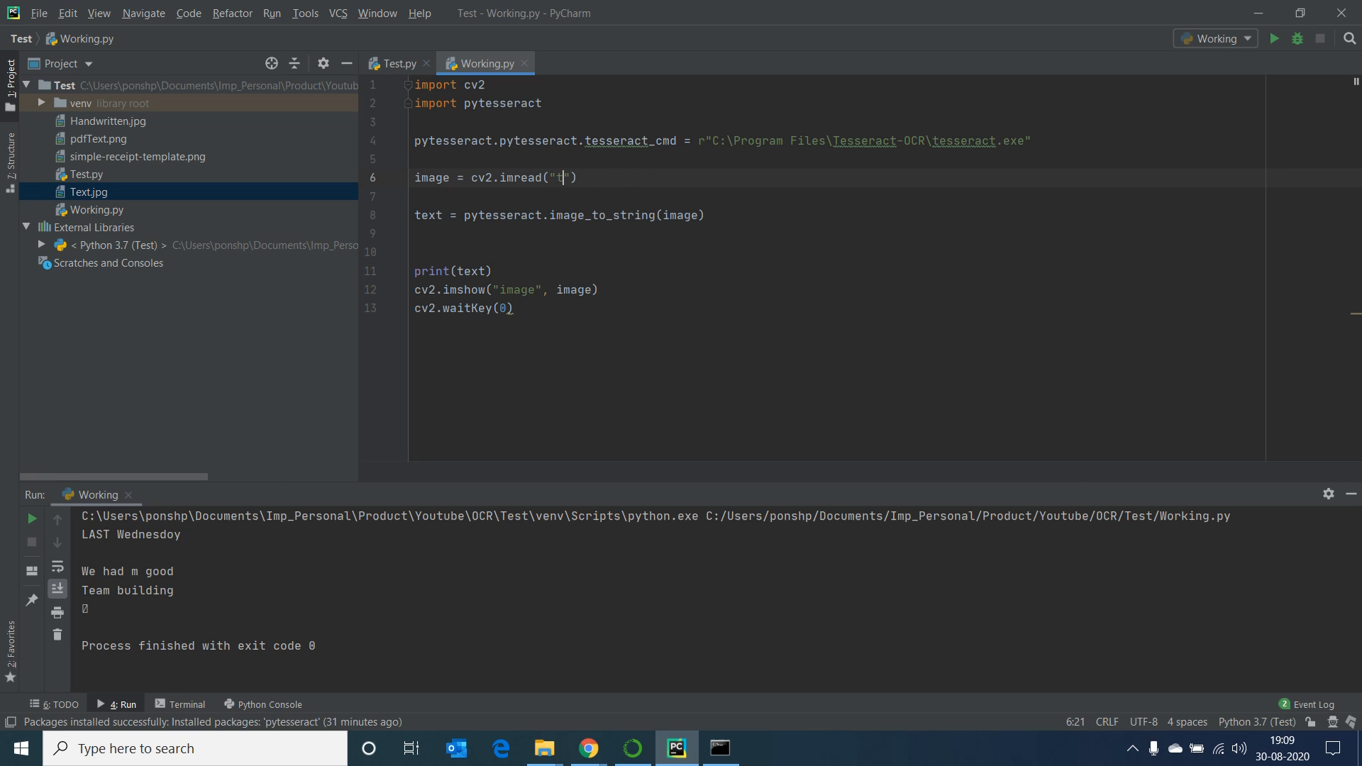
pyautogui.write('ext.jpg')
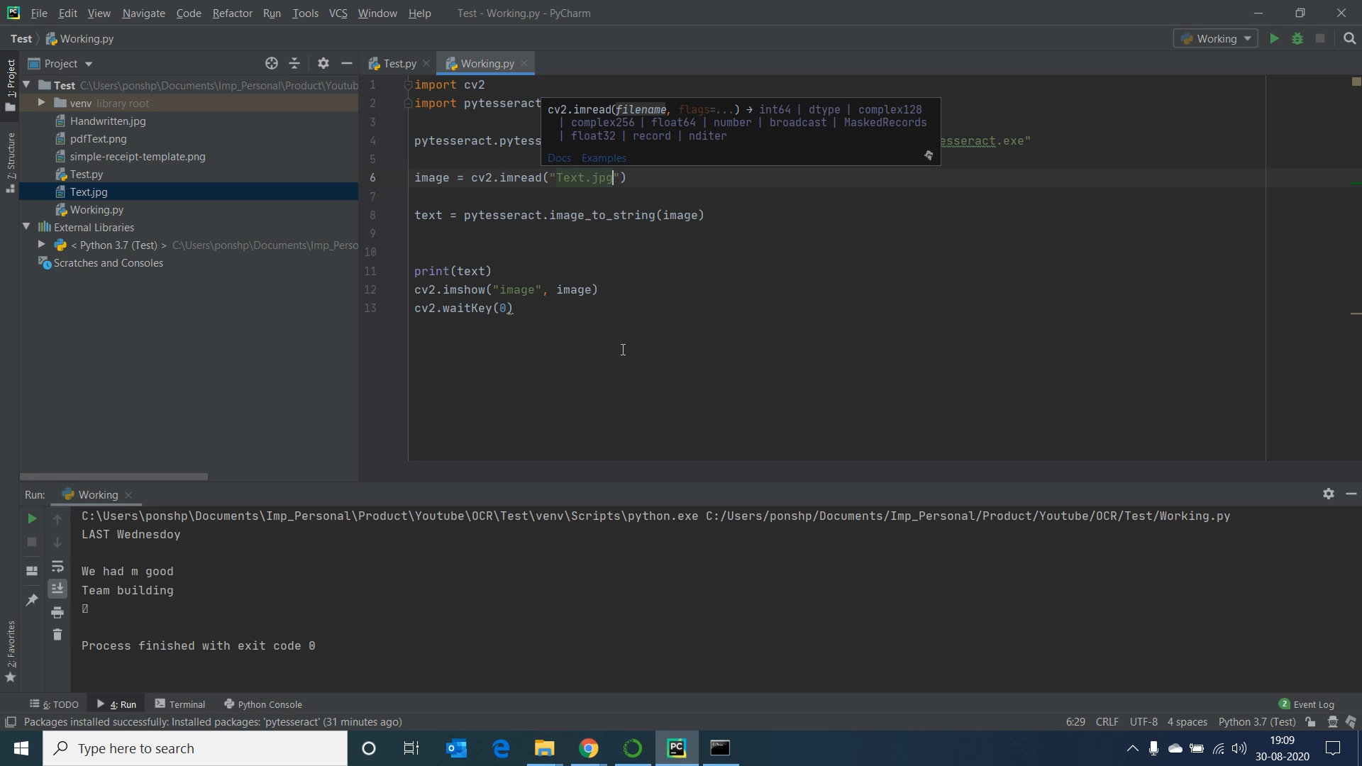
pyautogui.click(1274, 36)
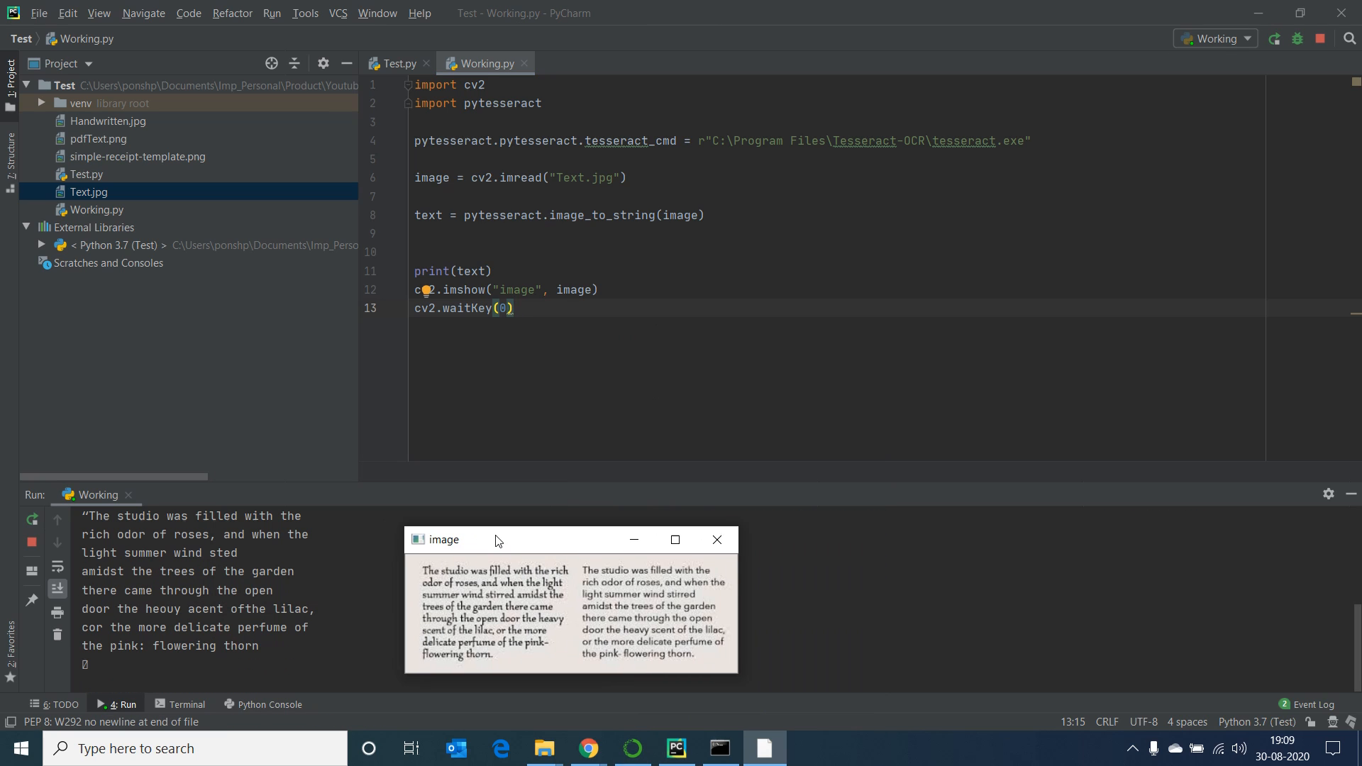
# Step: Run Working.py on Text.jpg and scroll through the recognised studio-and-roses paragraph
pyautogui.click(33, 519)
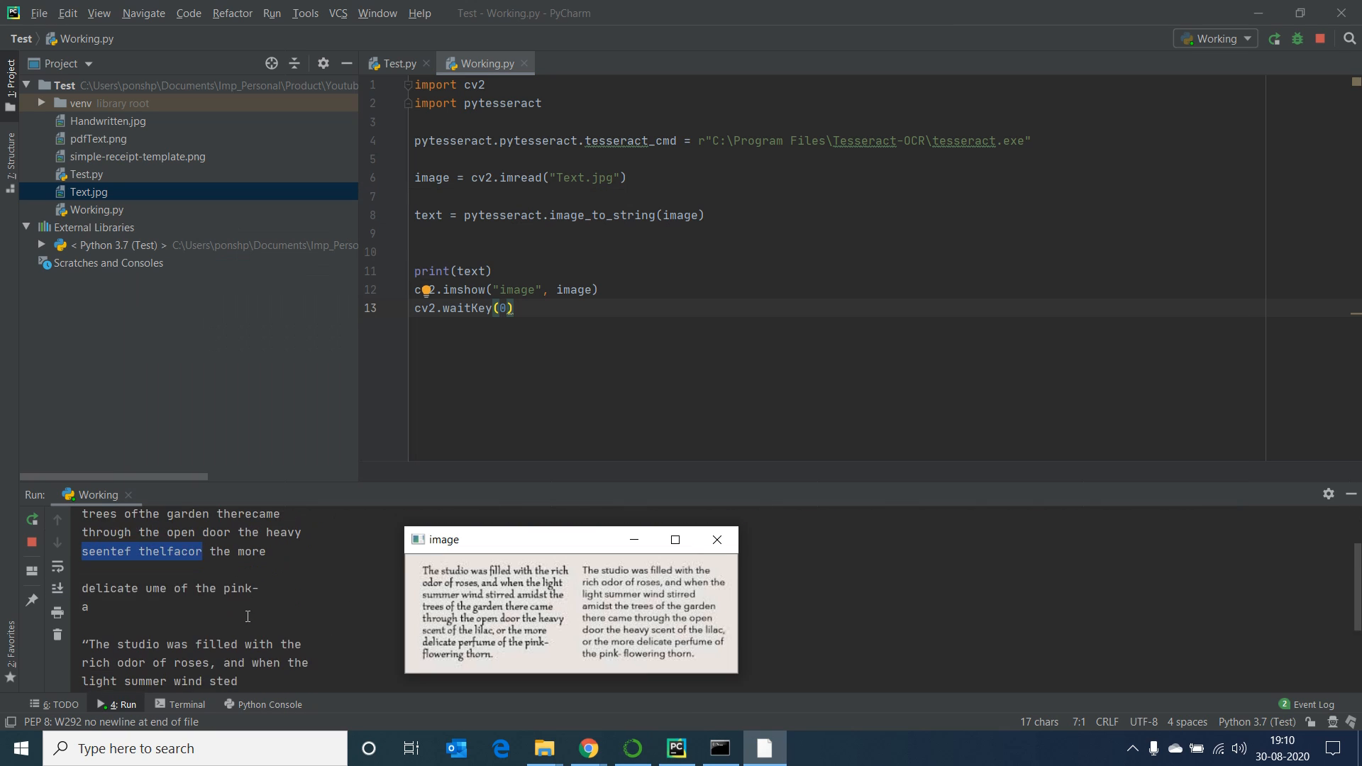
pyautogui.scroll(-3)
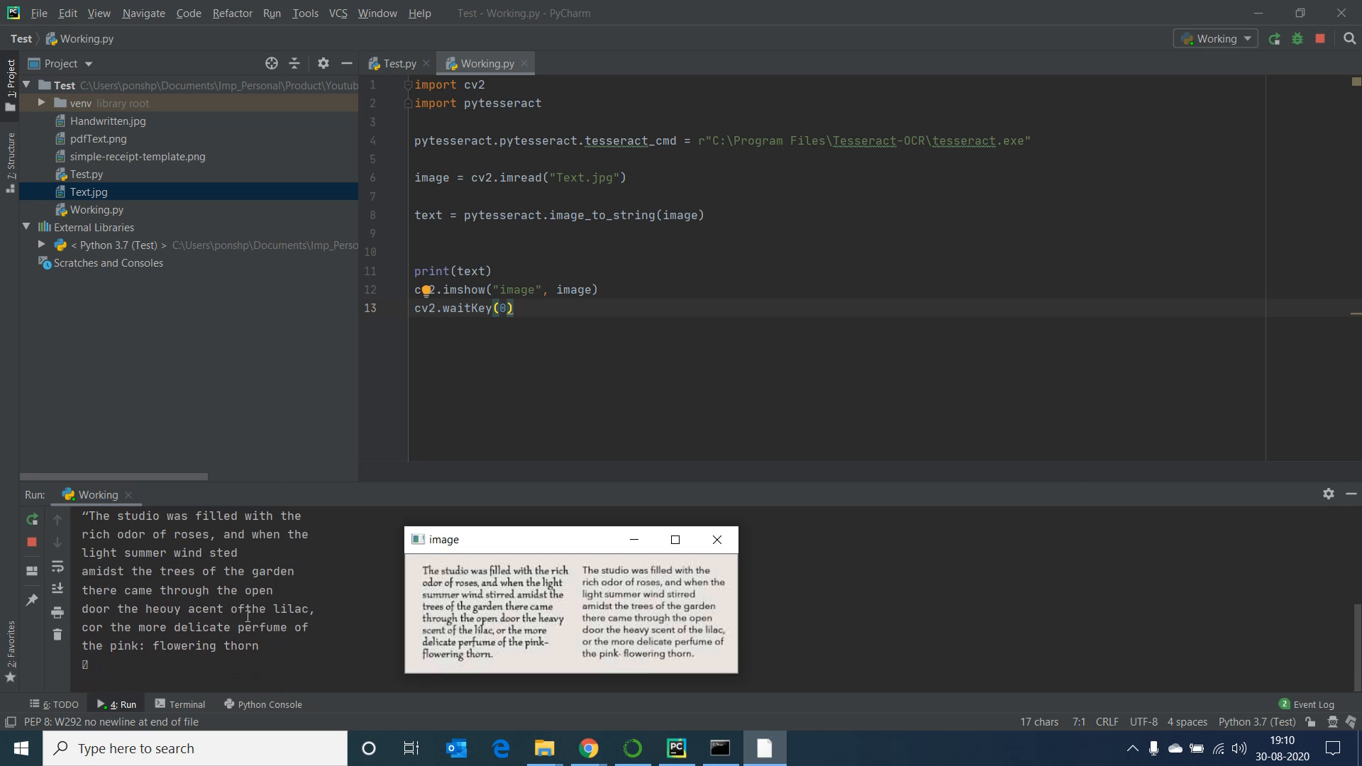
pyautogui.moveTo(156, 659)
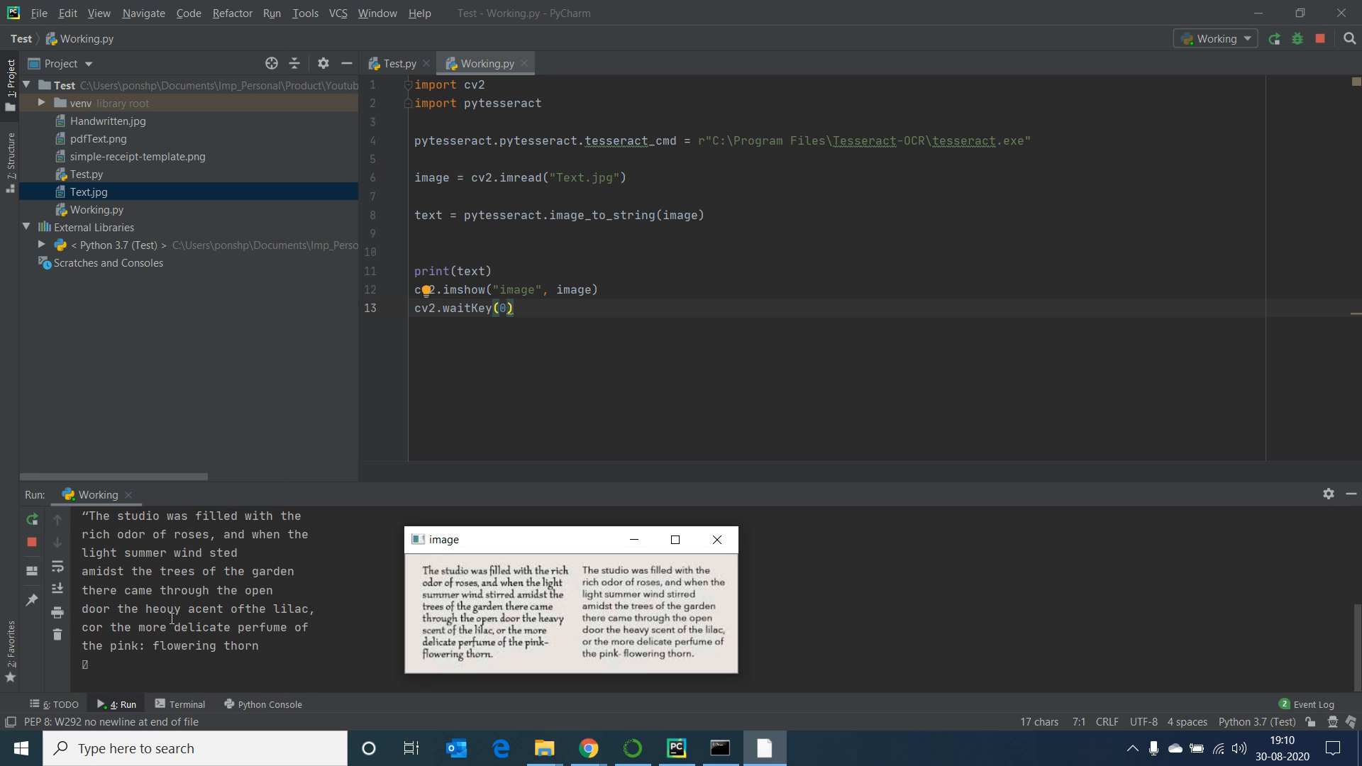
pyautogui.moveTo(205, 633)
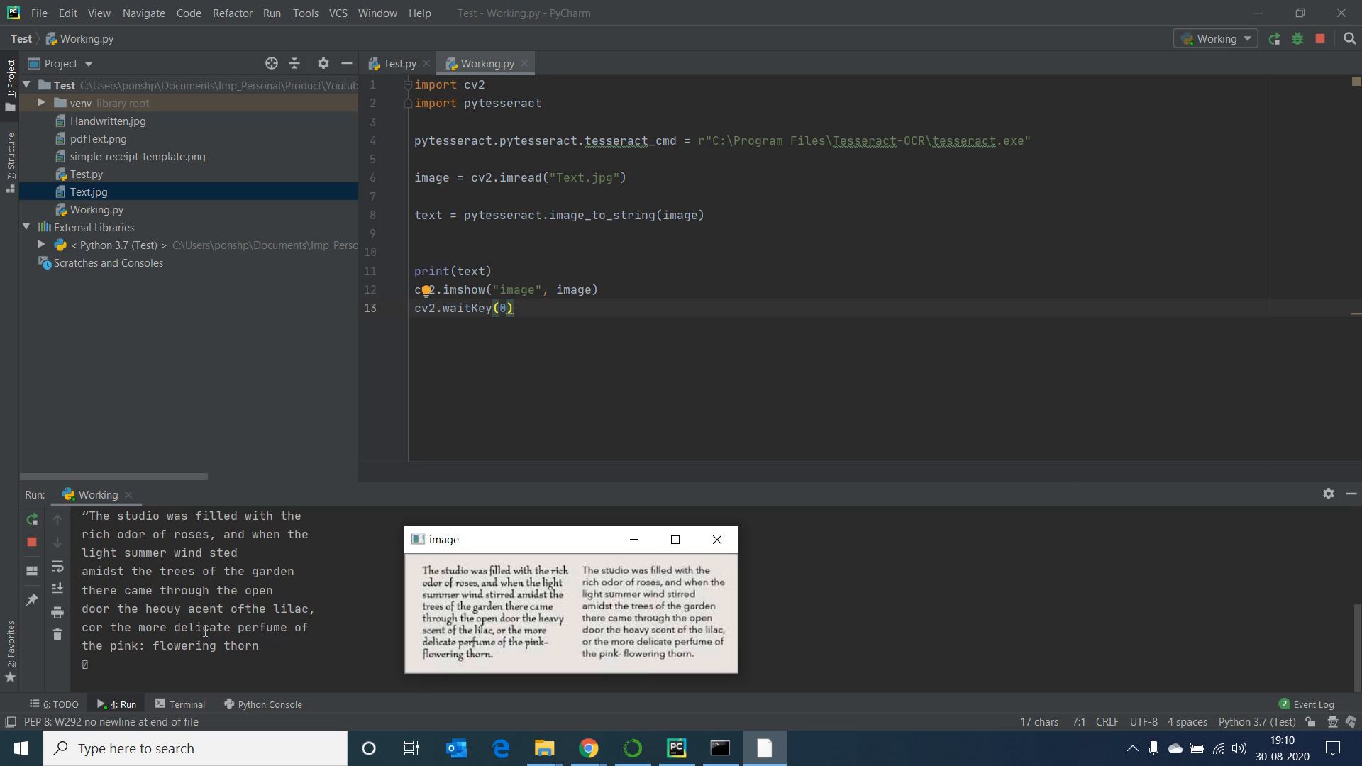
pyautogui.moveTo(299, 634)
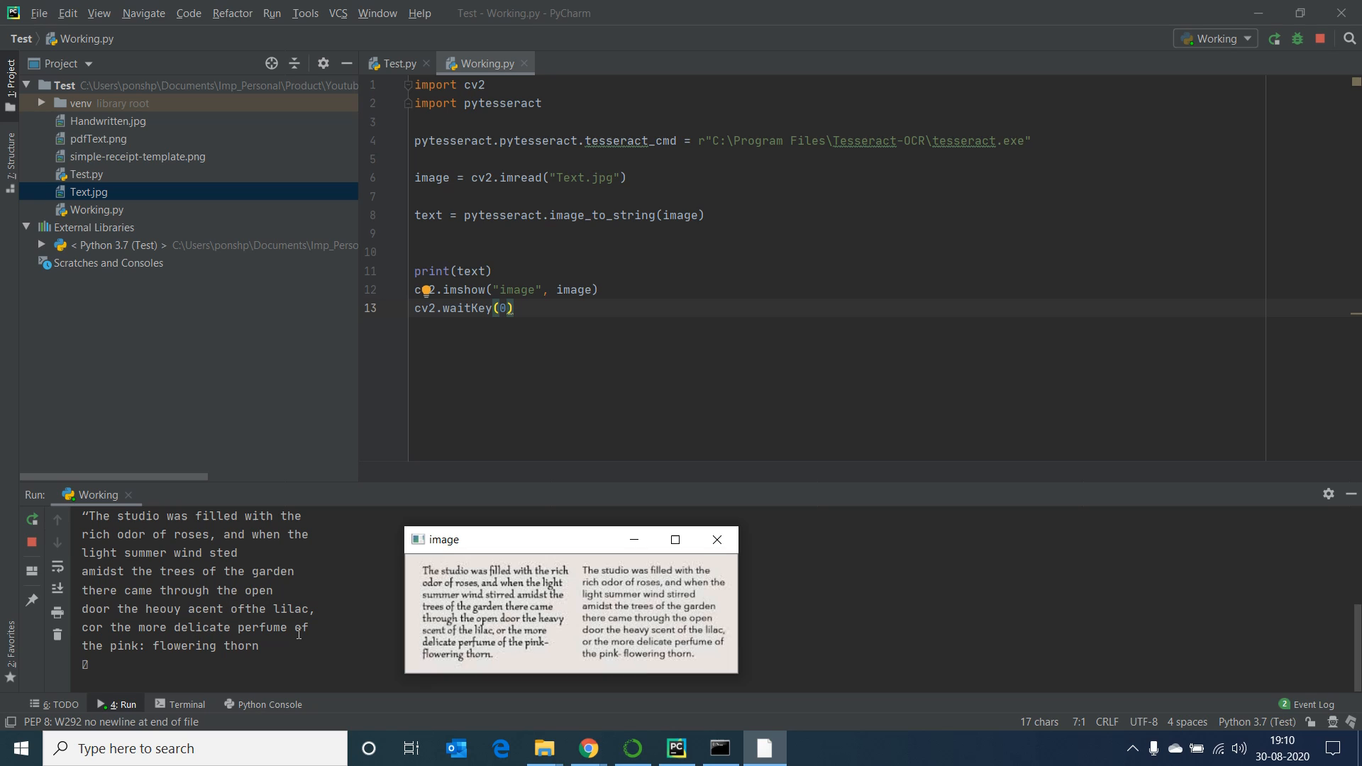
pyautogui.moveTo(609, 543)
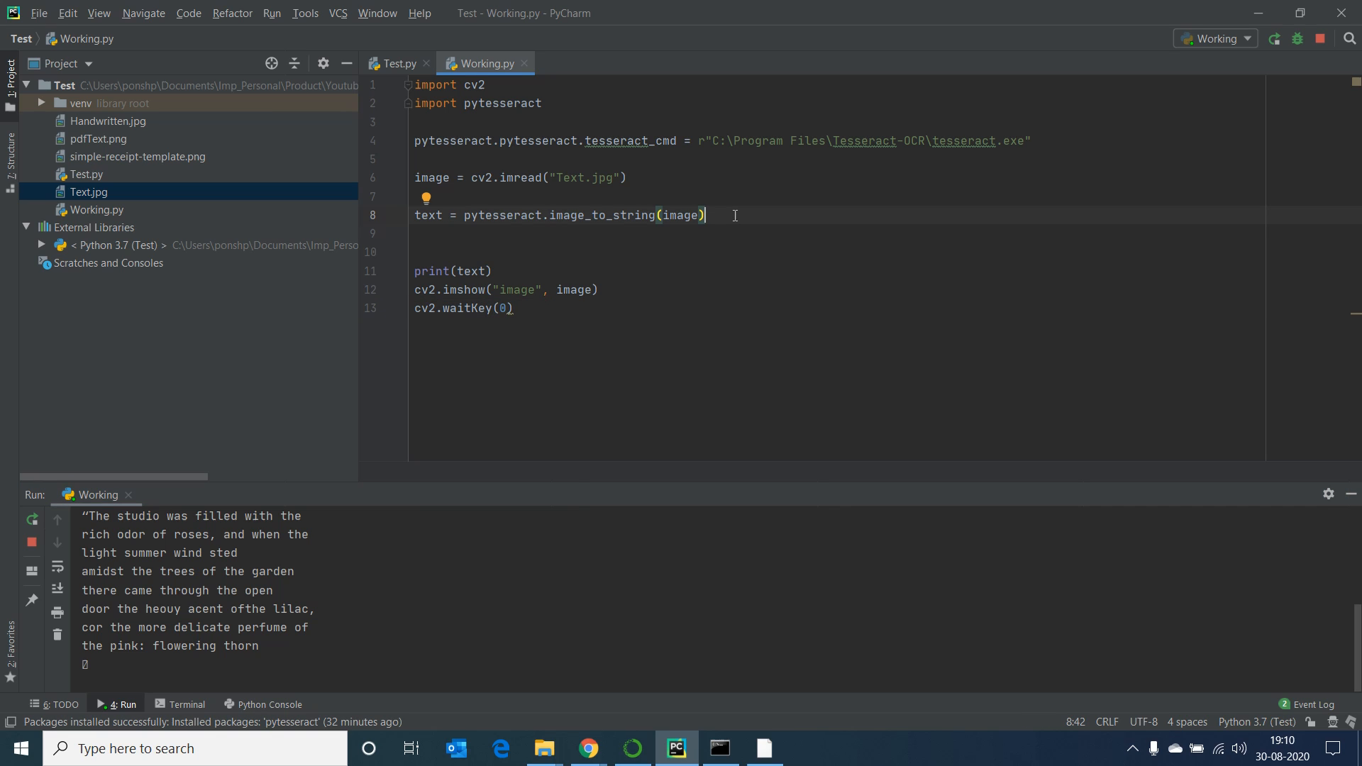
# Step: Add grayscale = cv2.cvtColor(image, cv2.COLOR_RGB2GRAY) and select the old OCR line to reuse
pyautogui.write('g')
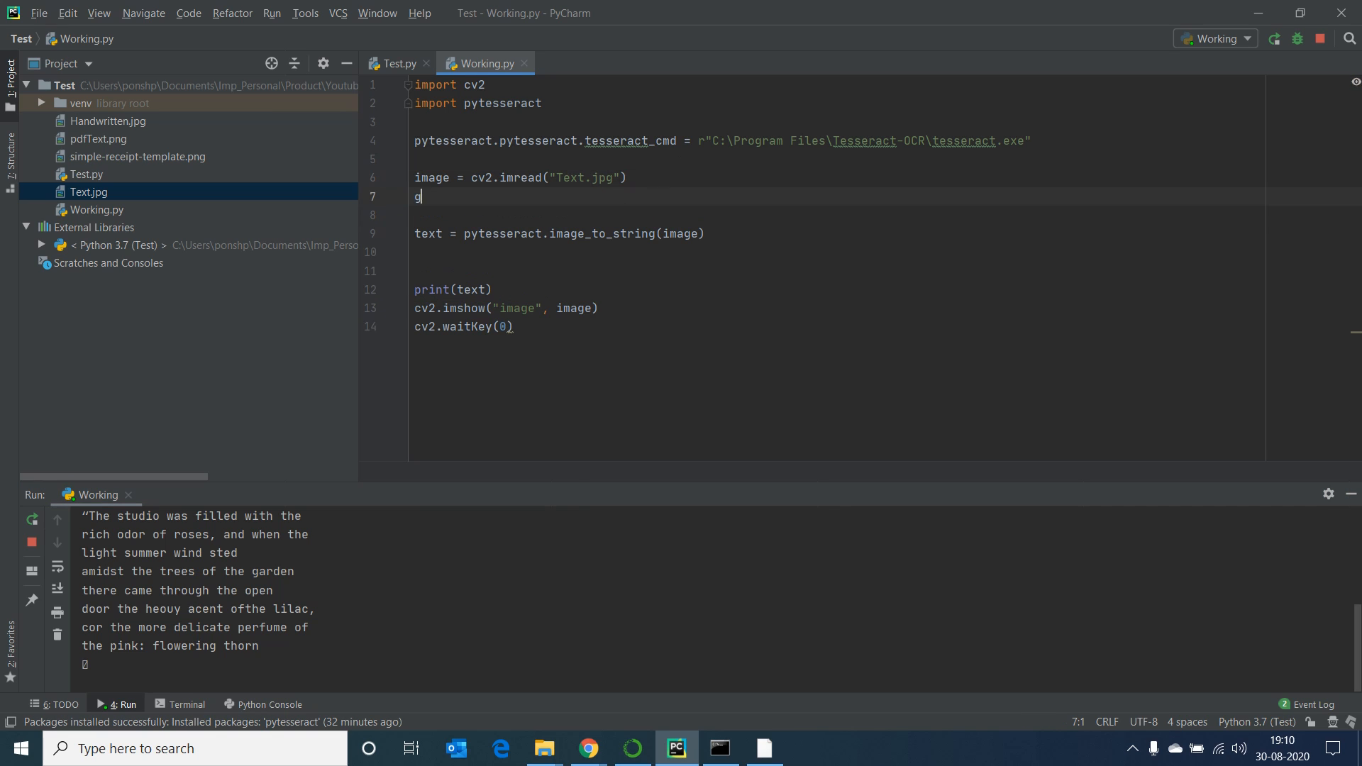
pyautogui.write('rayscale = cv2.cvtColor(ima')
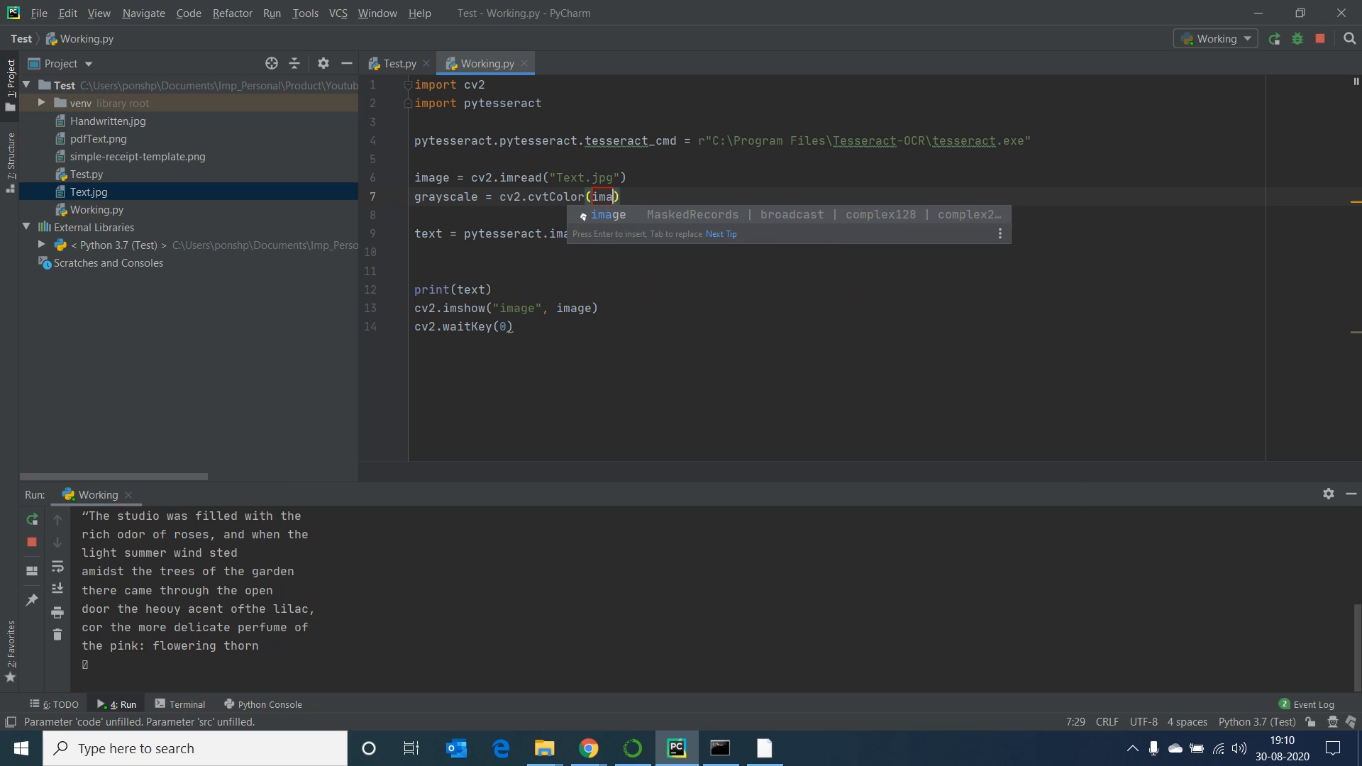
pyautogui.write(', cv2.COLOR_')
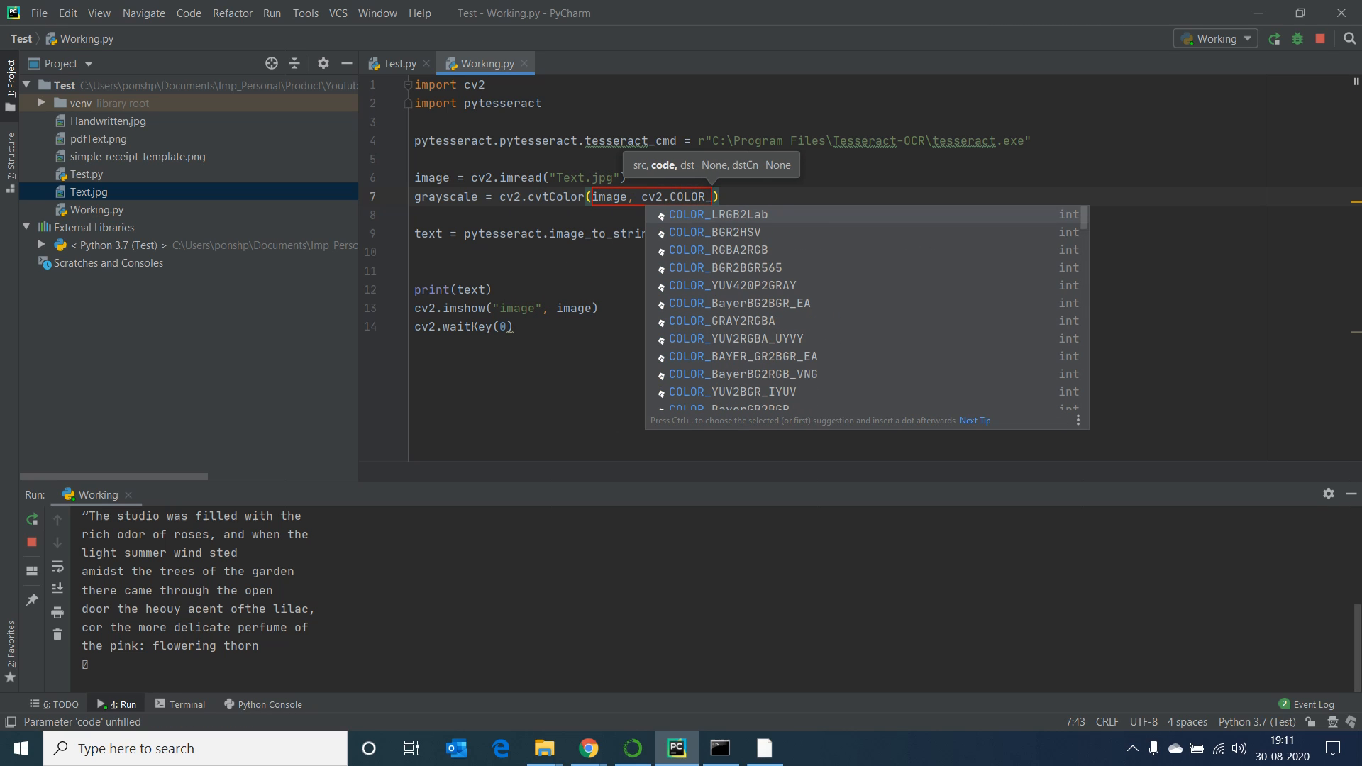
pyautogui.write('RGB2GRAY')
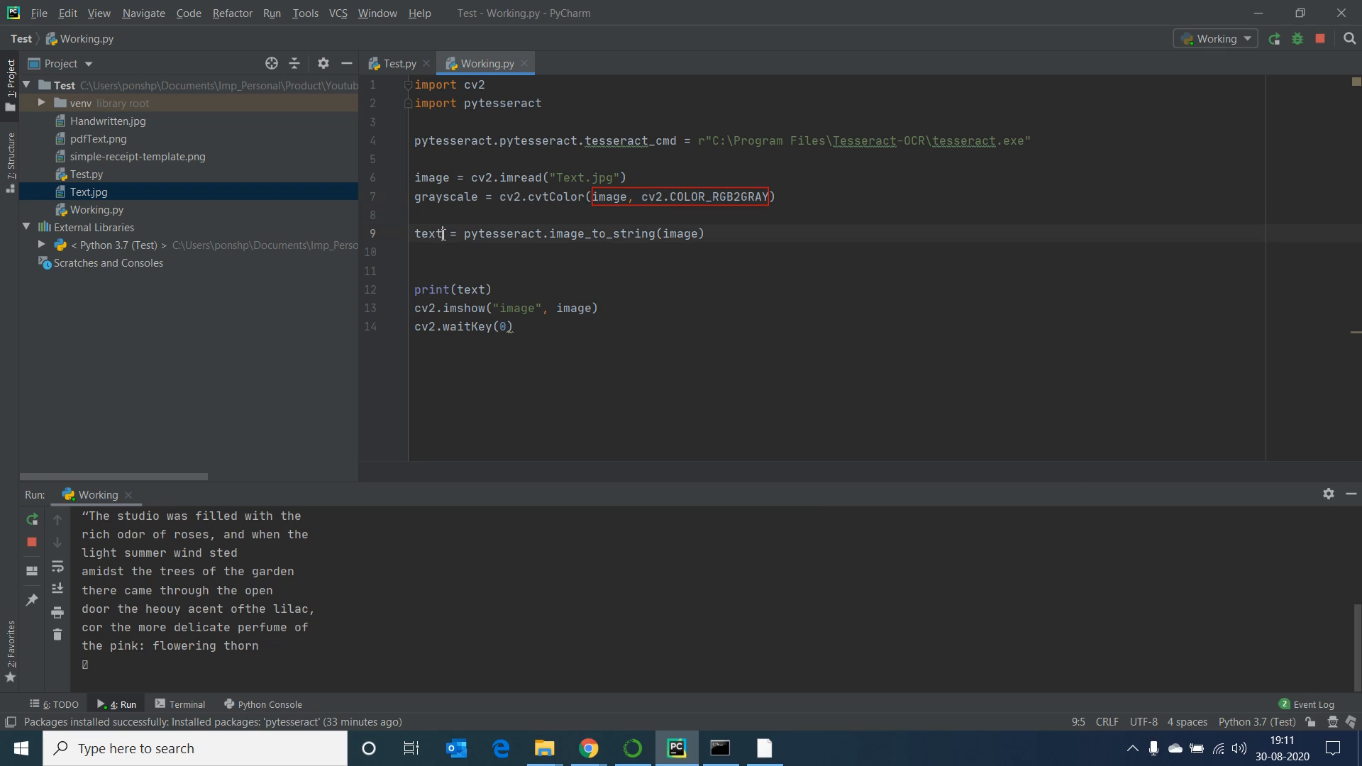
pyautogui.tripleClick(556, 232)
pyautogui.write('grayscal')
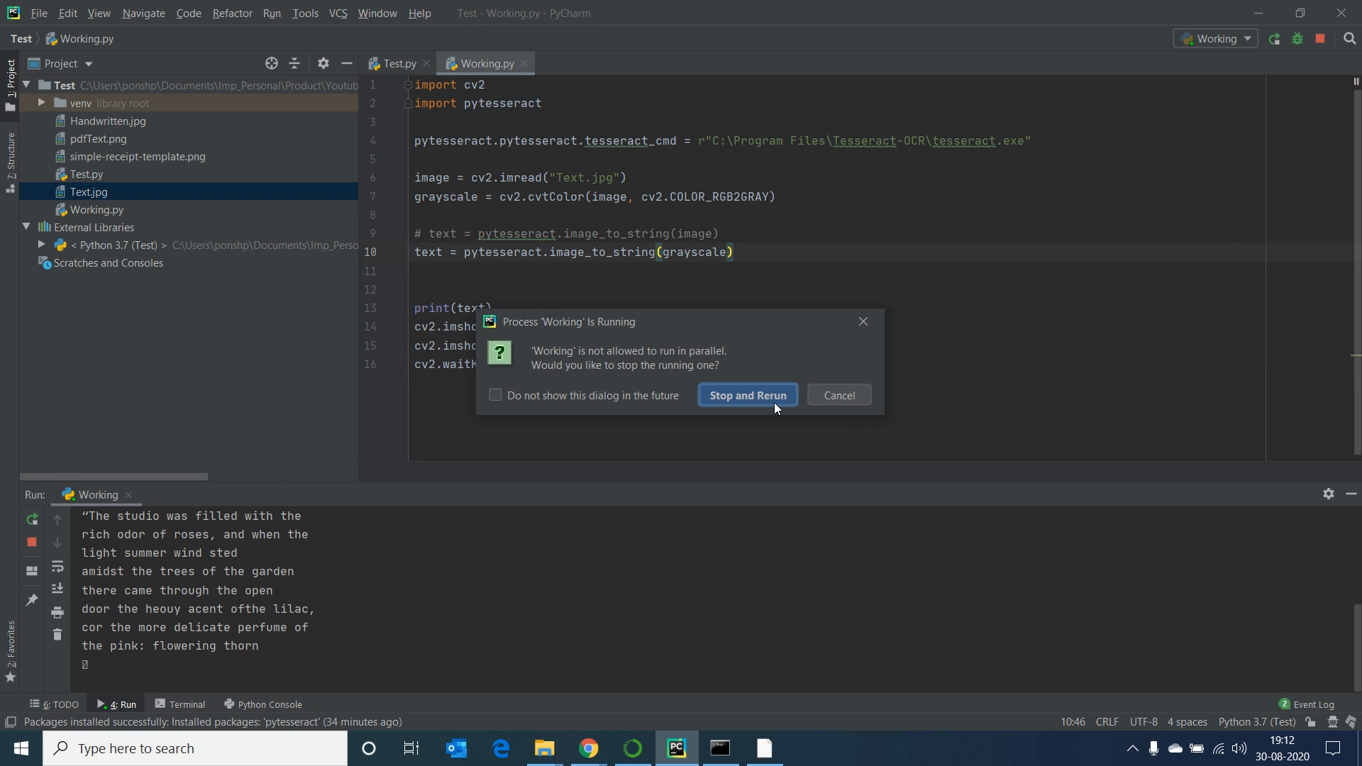
# Step: Choose Stop and Rerun so the script runs on the grayscale image
pyautogui.click(745, 395)
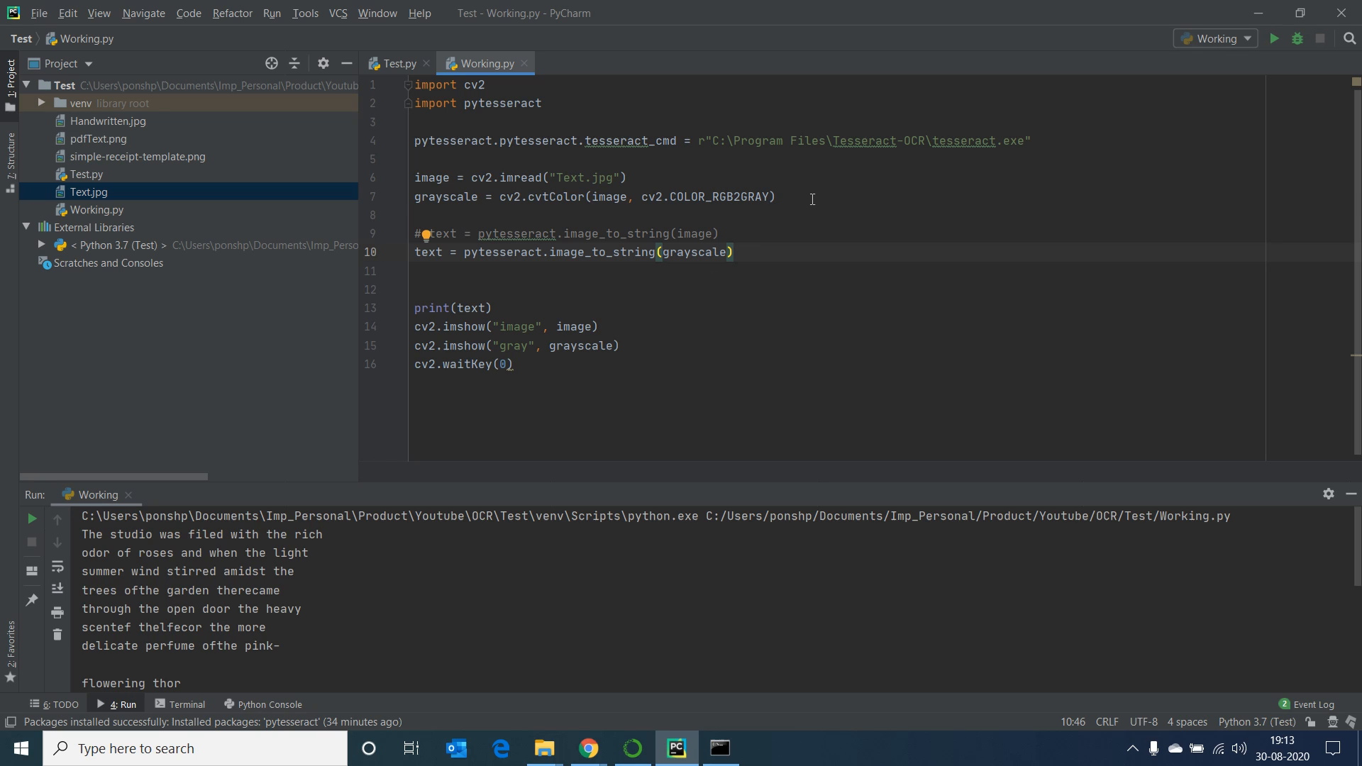
# Step: Add adaptive = cv2.adaptiveThreshold(grayscale, 255, Gaussian, binary, 31, 11) and revisit the block size
pyautogui.write('adaptive = cv2.adaptiveThreshold(')
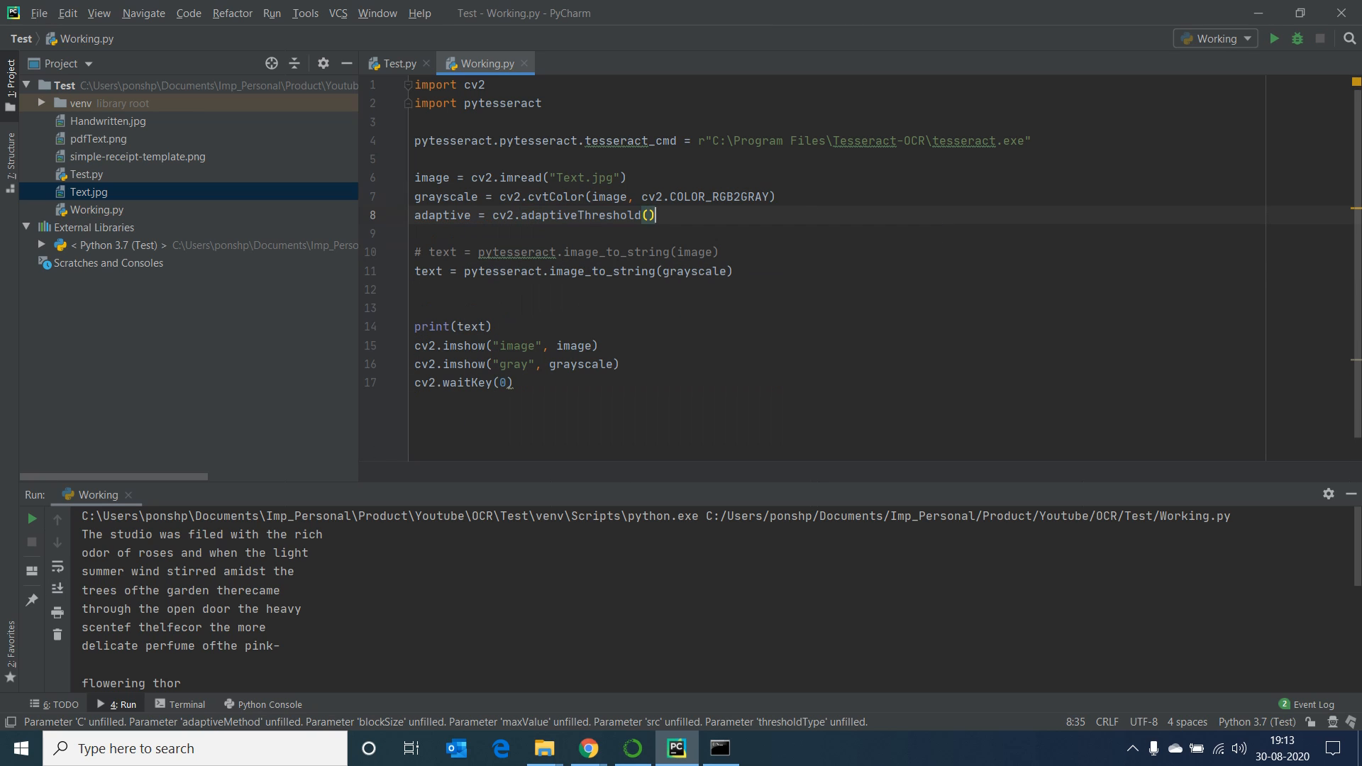
pyautogui.write('grayscale,255, cv2.ADAPTIVE_THRESH_GAUSSIAN_C, cv2.THRESH_BINARY, 31, 11')
pyautogui.write('cv2.imshow("adaptive", adaptive)')
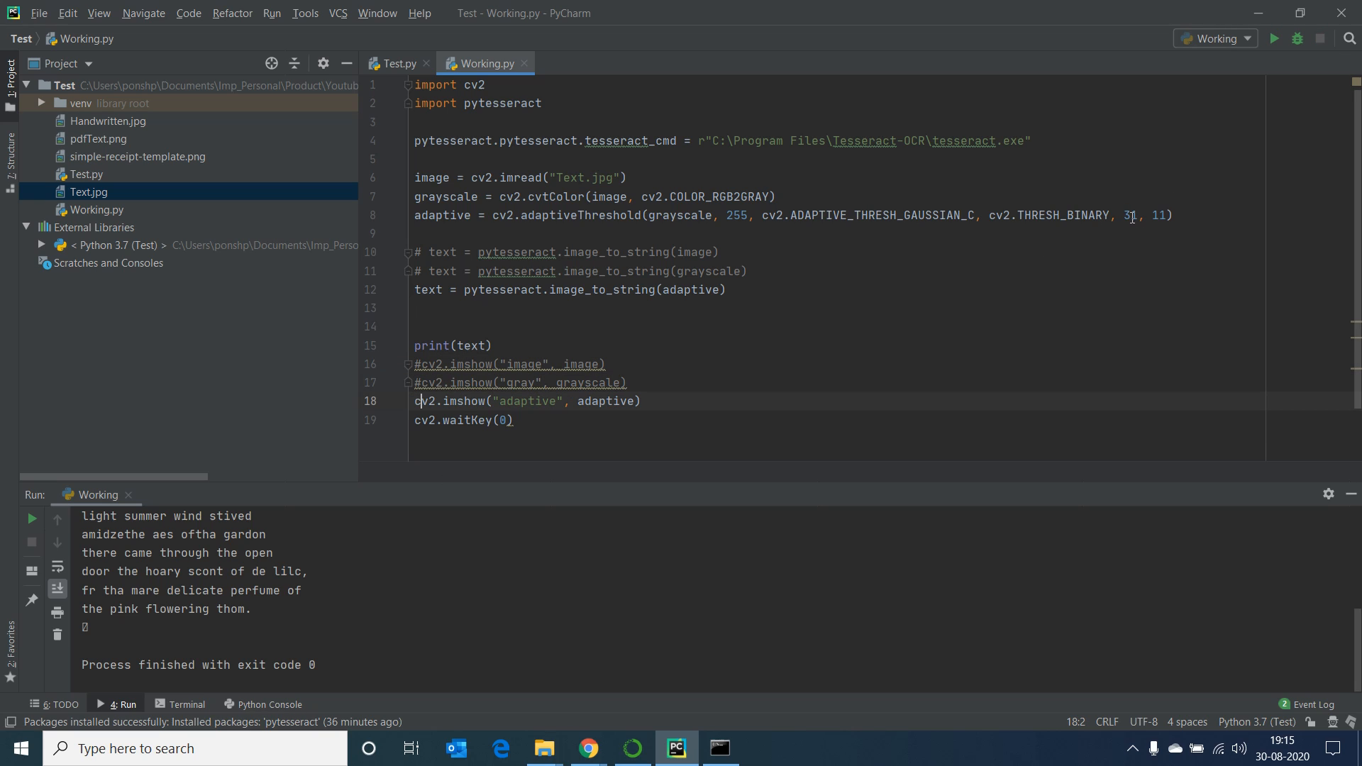
pyautogui.click(1129, 215)
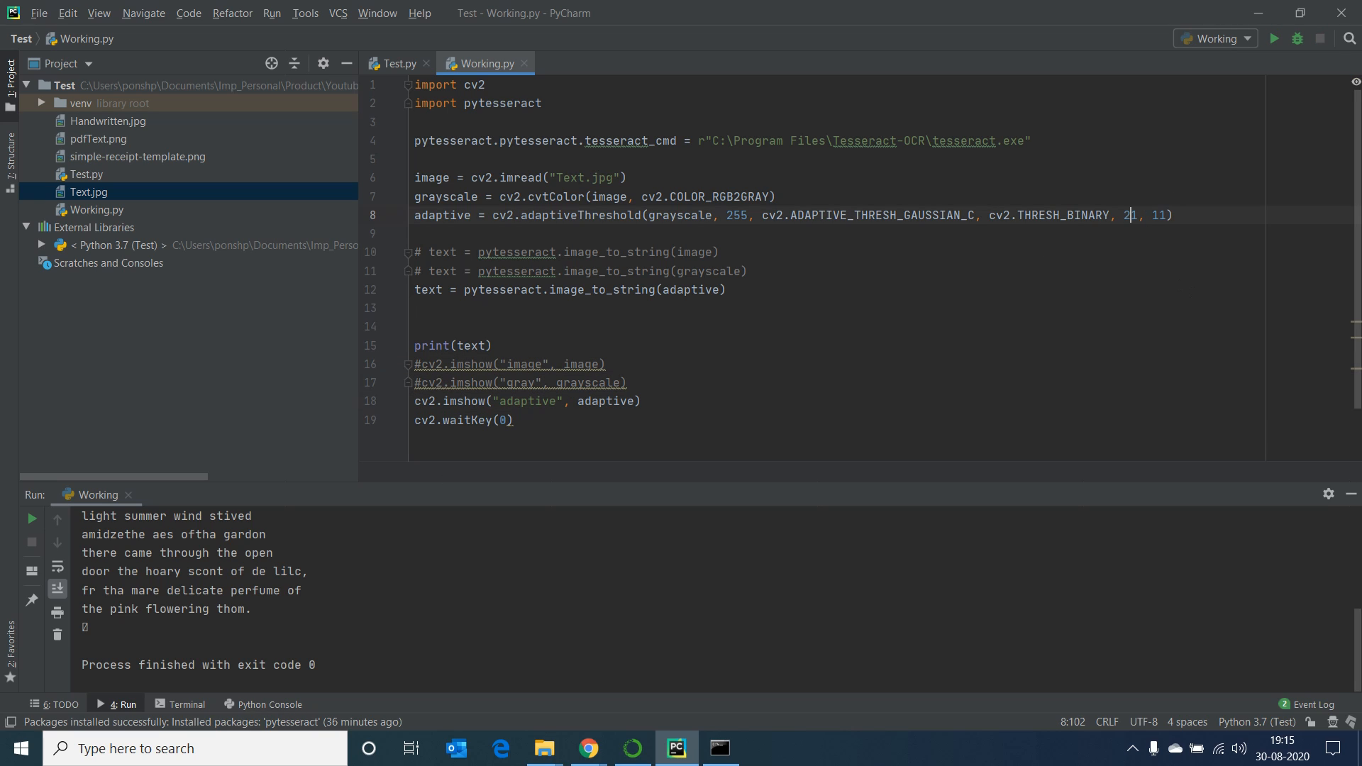